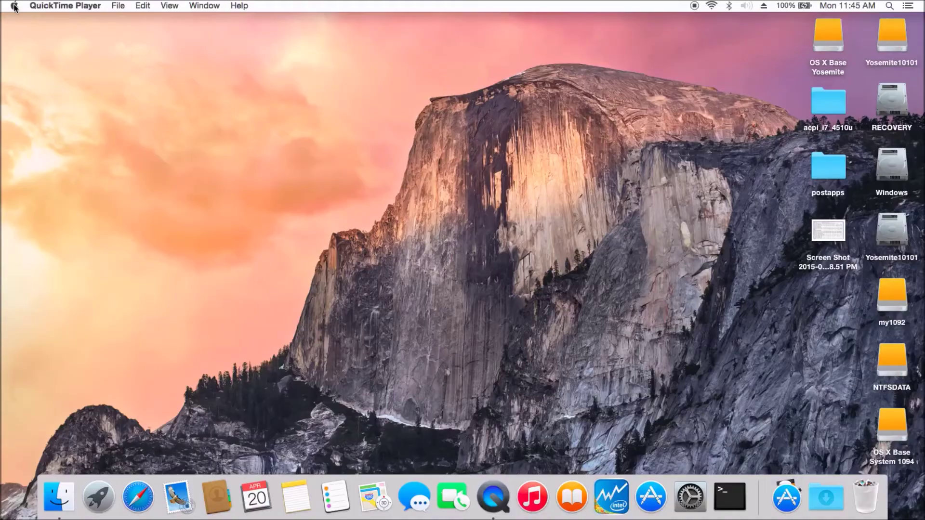
{"action": "mouse_move", "coordinate": [394, 281]}
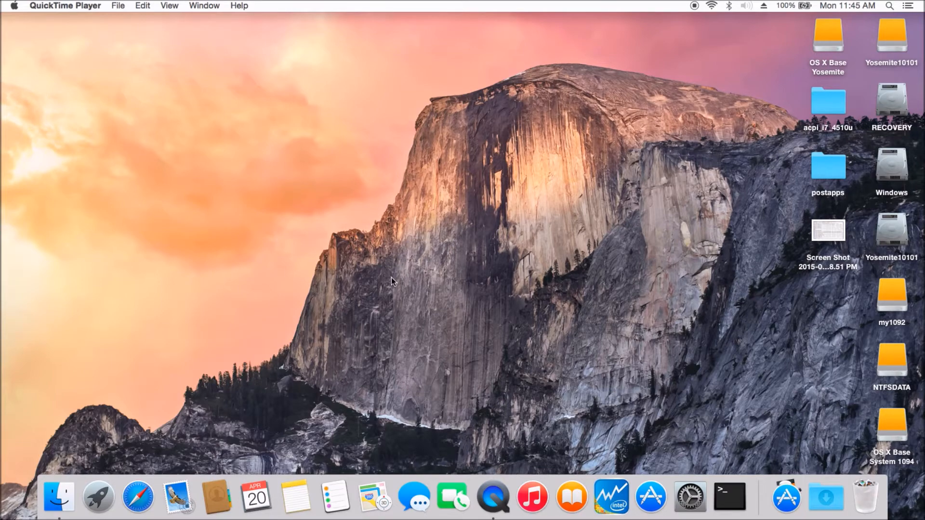
- Check the installed OS X version and build number in About This Mac
{"action": "left_click", "coordinate": [13, 5]}
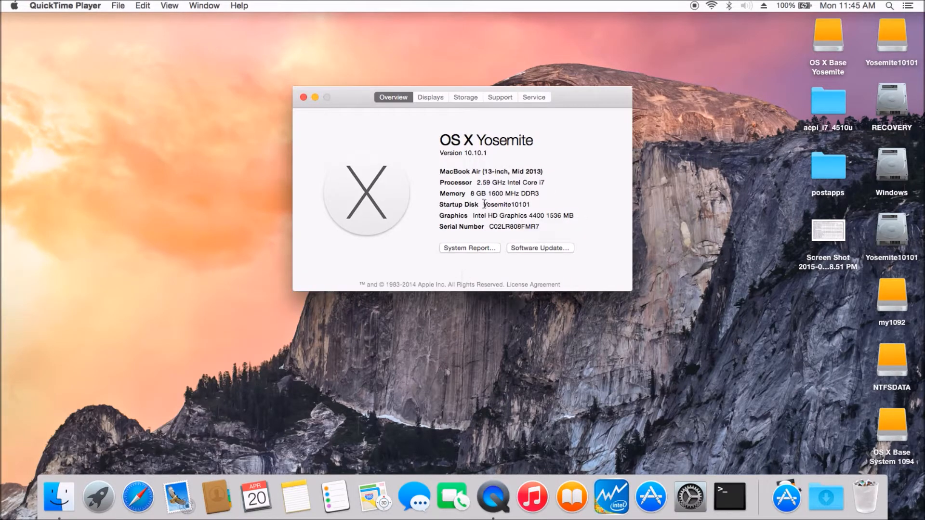
{"action": "left_click", "coordinate": [474, 153]}
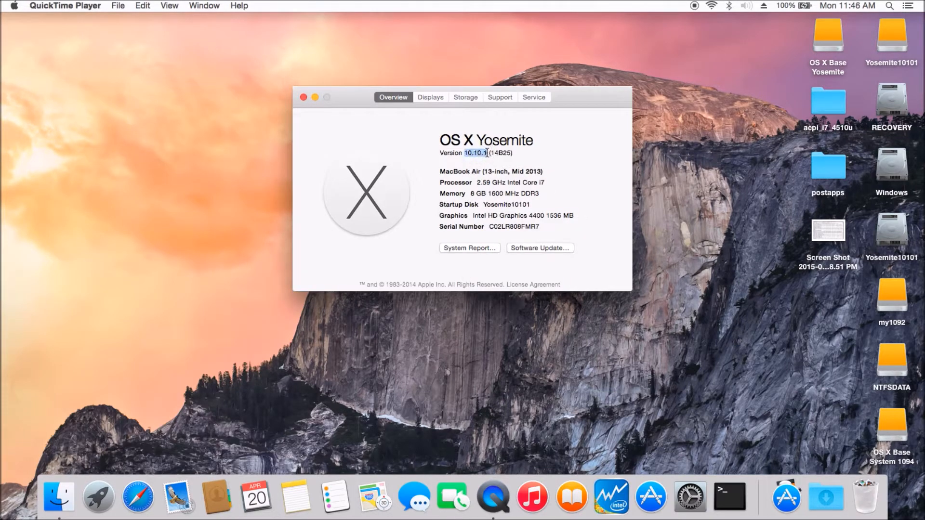
{"action": "left_click", "coordinate": [304, 97]}
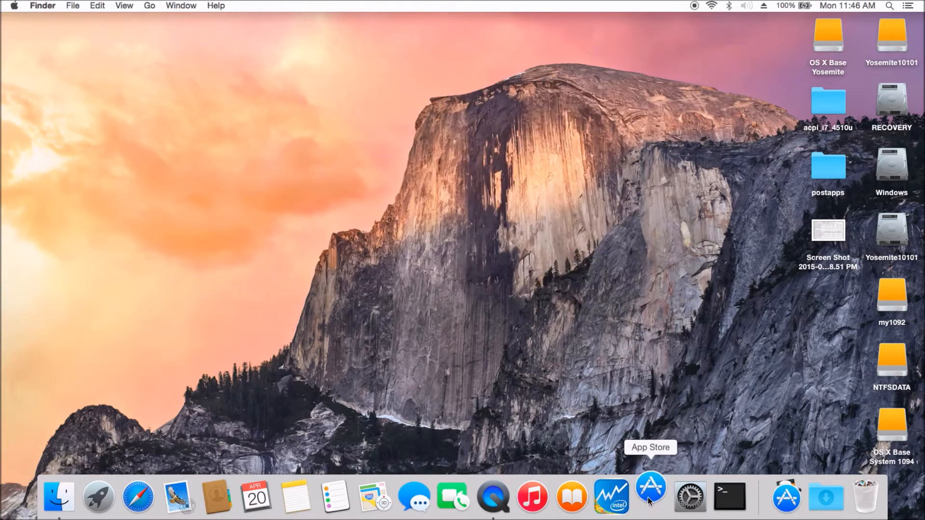
- Start the OS X Update Combined 10.10.3 download in App Store, accepting the EFI notice, with restart
{"action": "left_click", "coordinate": [650, 496]}
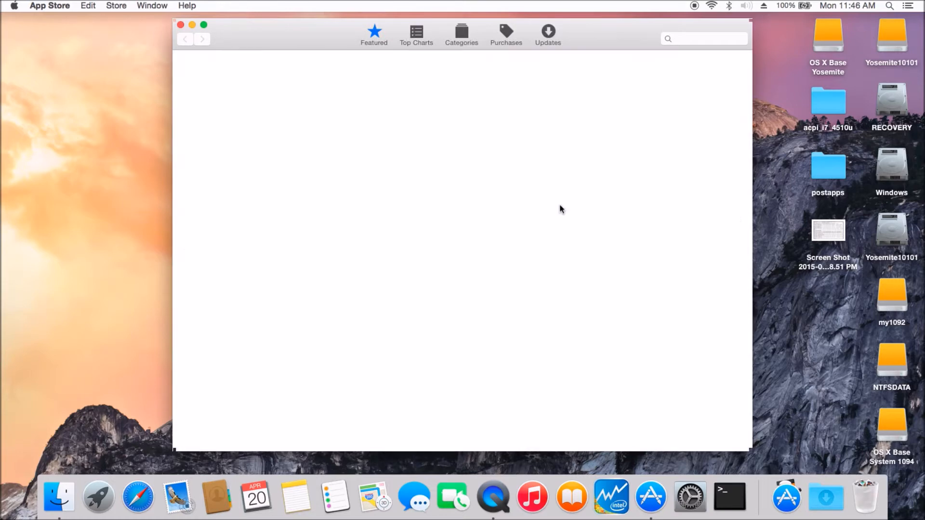
{"action": "left_click", "coordinate": [547, 34]}
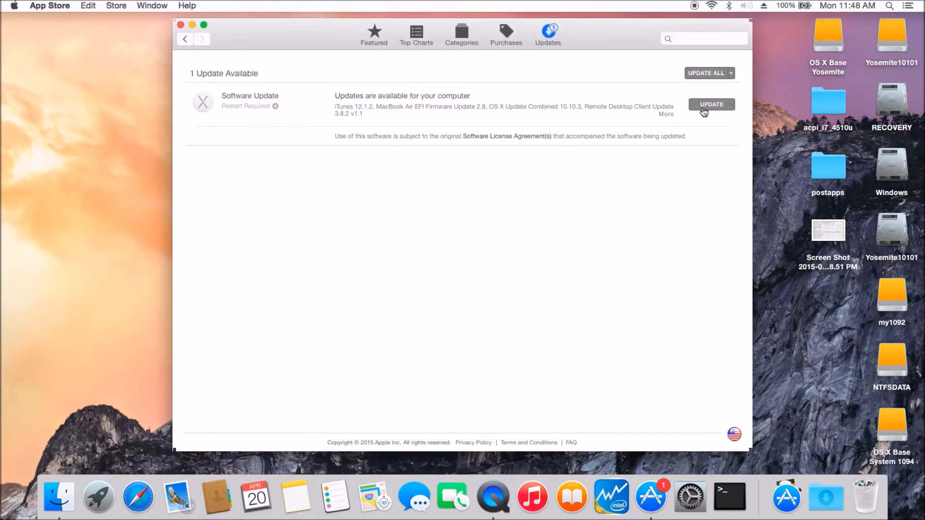
{"action": "left_click", "coordinate": [665, 114]}
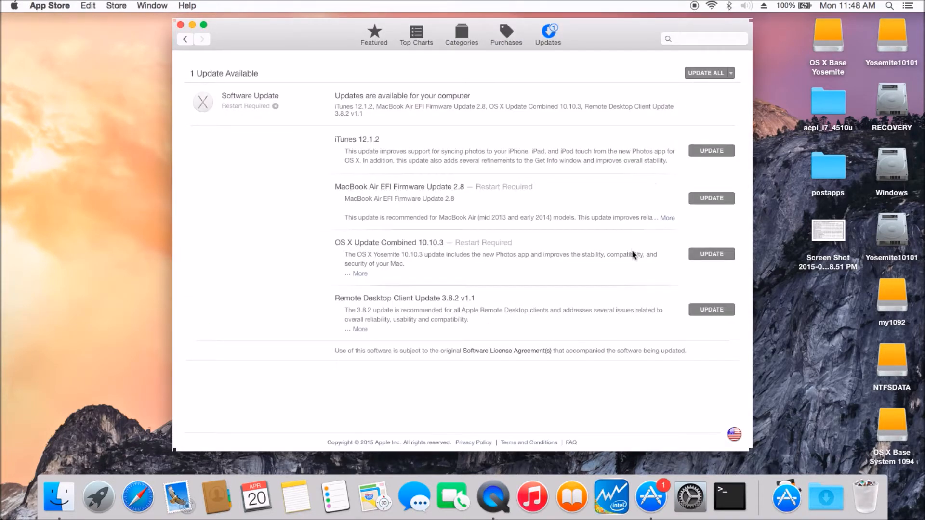
{"action": "mouse_move", "coordinate": [446, 257]}
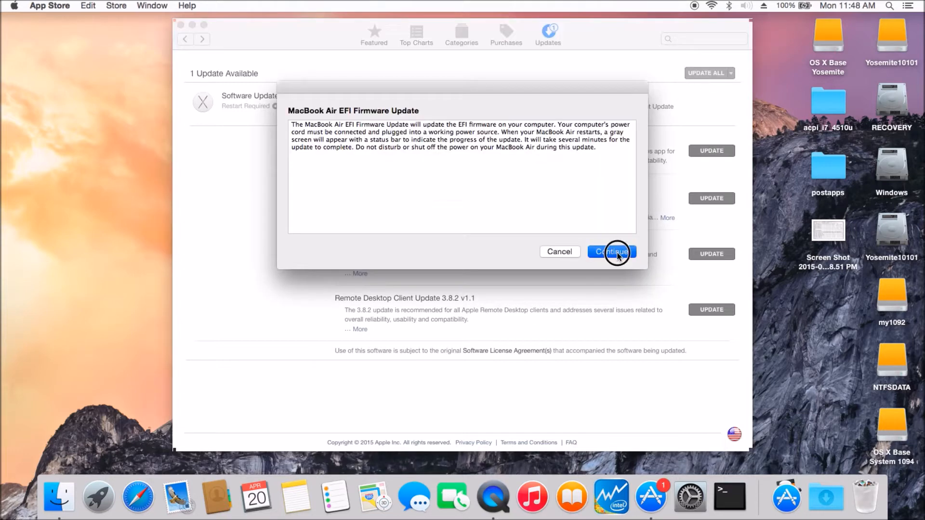
{"action": "left_click", "coordinate": [611, 252]}
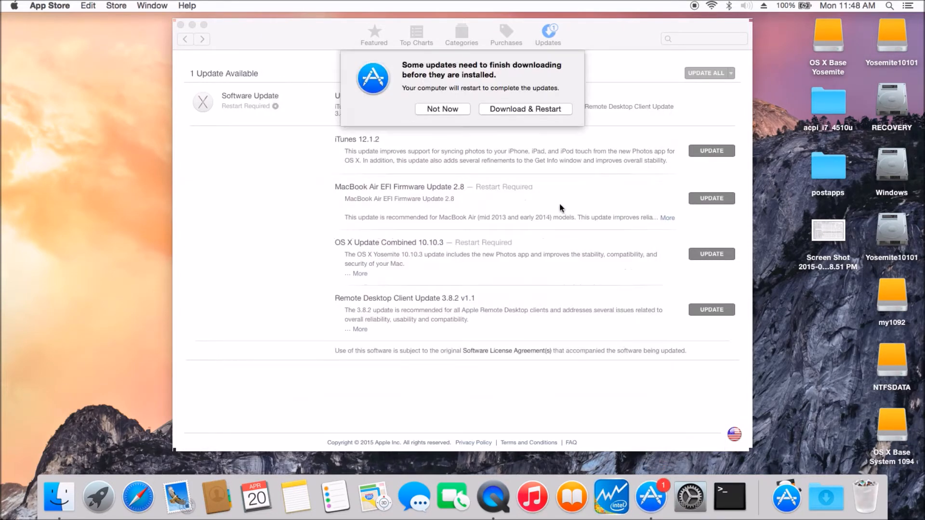
{"action": "left_click", "coordinate": [524, 108]}
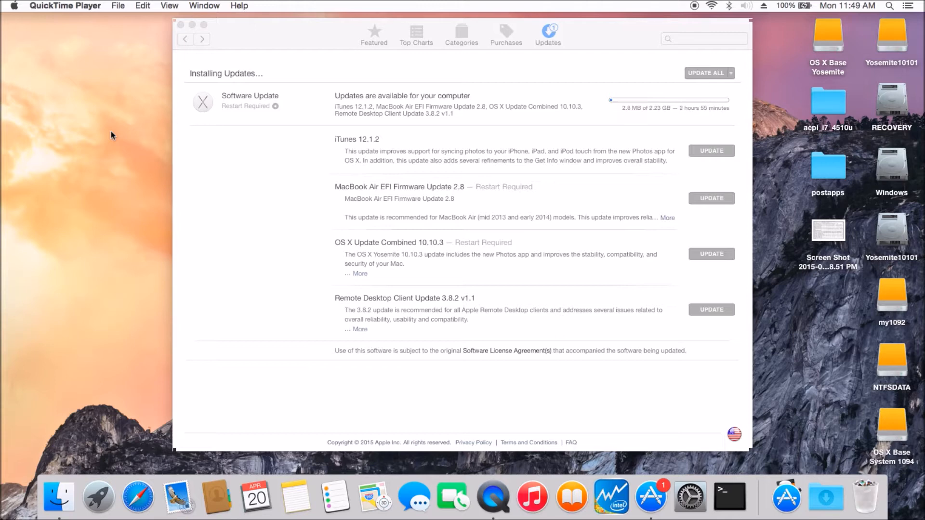
{"action": "mouse_move", "coordinate": [623, 142]}
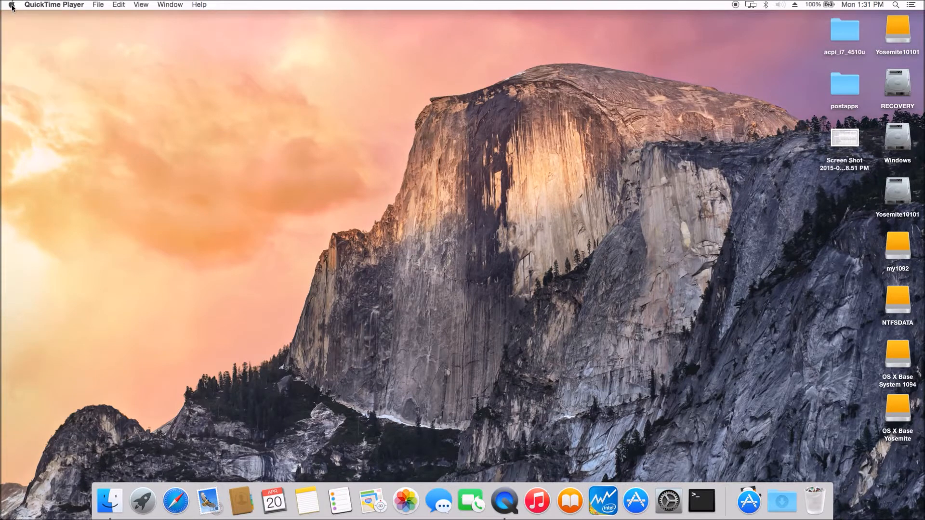
{"action": "mouse_move", "coordinate": [178, 110]}
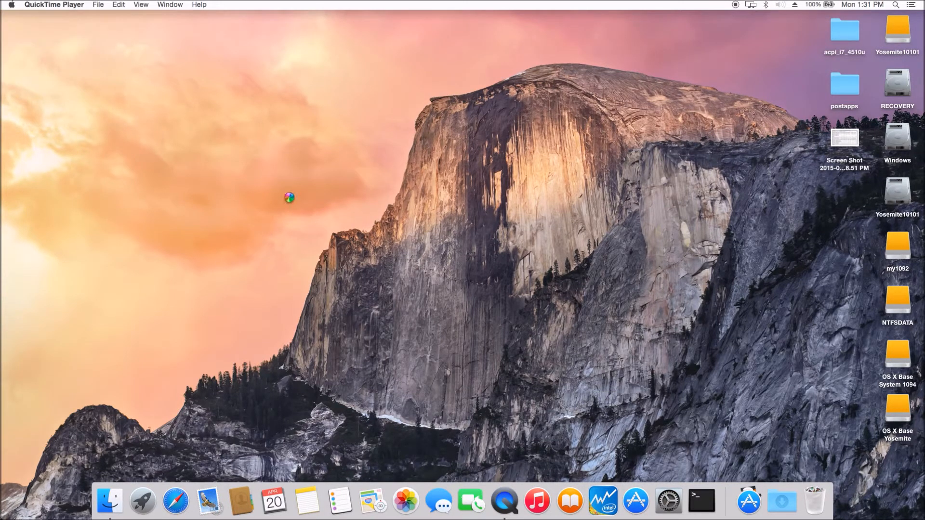
- Confirm About This Mac now reports OS X Yosemite 10.10.3 build 14D136
{"action": "left_click", "coordinate": [11, 4]}
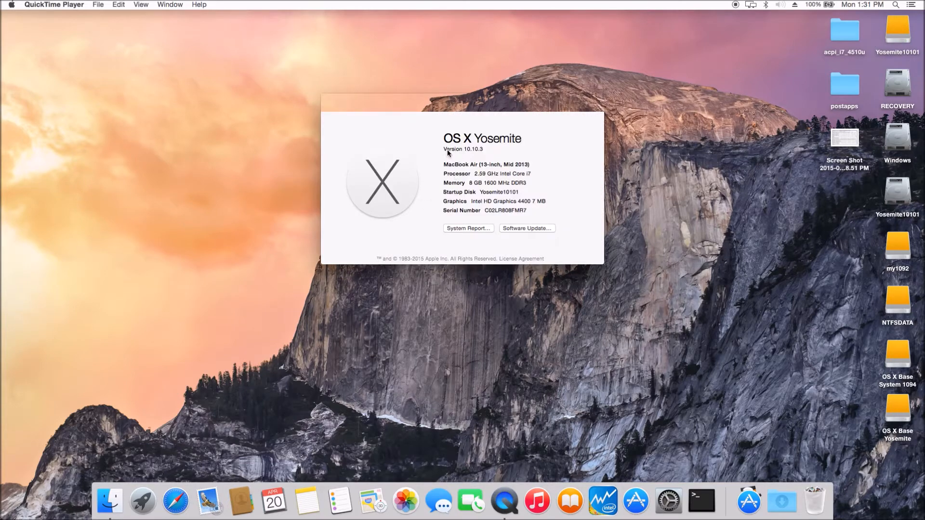
{"action": "left_click", "coordinate": [465, 148]}
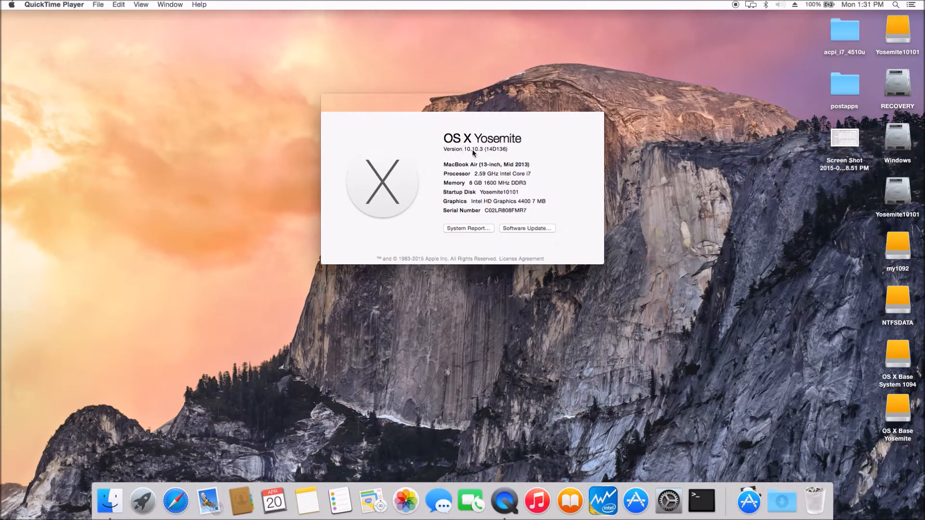
- View the System Report graphics (Intel HD 4400, No Kext Loaded) and Ethernet Cards, then launch System Preferences
{"action": "left_click", "coordinate": [468, 228]}
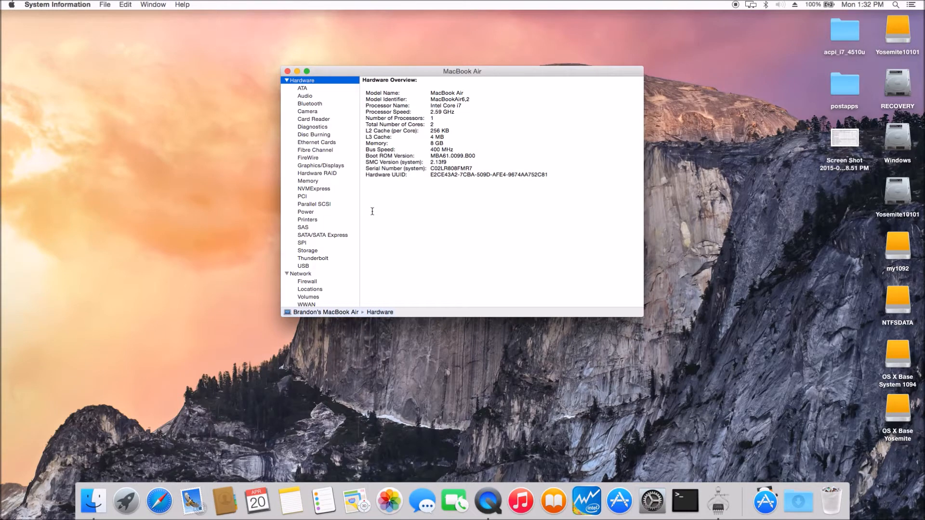
{"action": "mouse_move", "coordinate": [323, 184]}
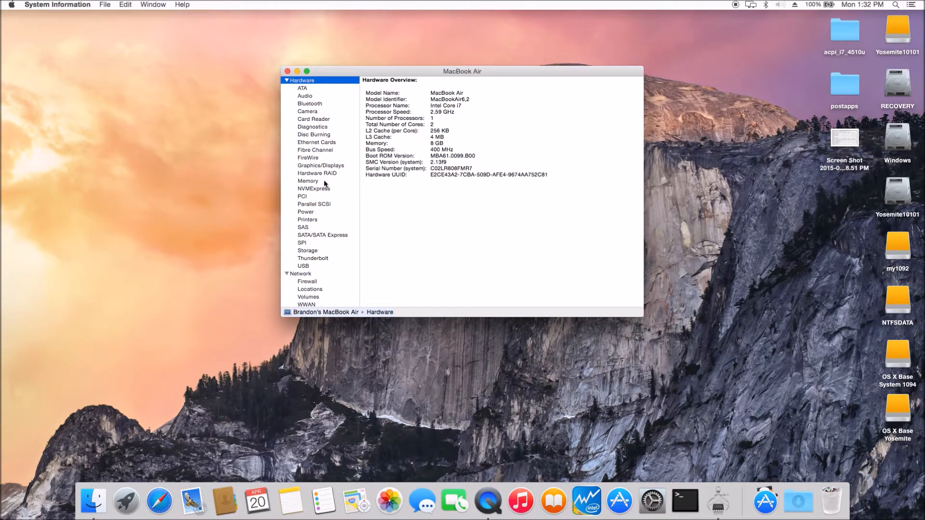
{"action": "left_click", "coordinate": [320, 165]}
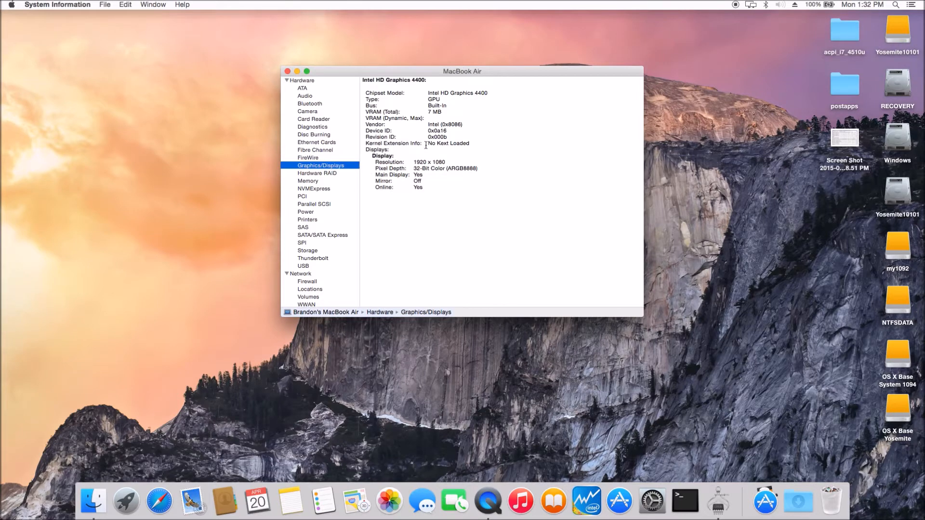
{"action": "double_click", "coordinate": [448, 143]}
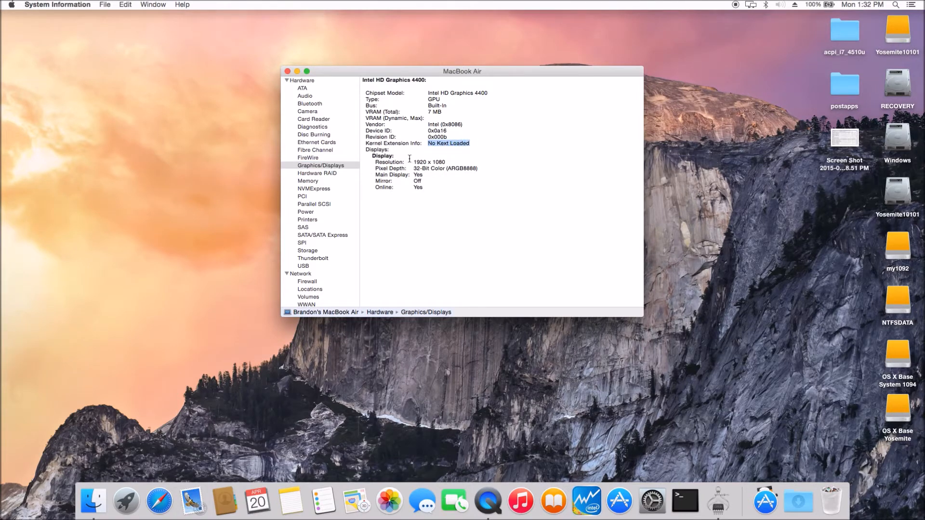
{"action": "mouse_move", "coordinate": [339, 151]}
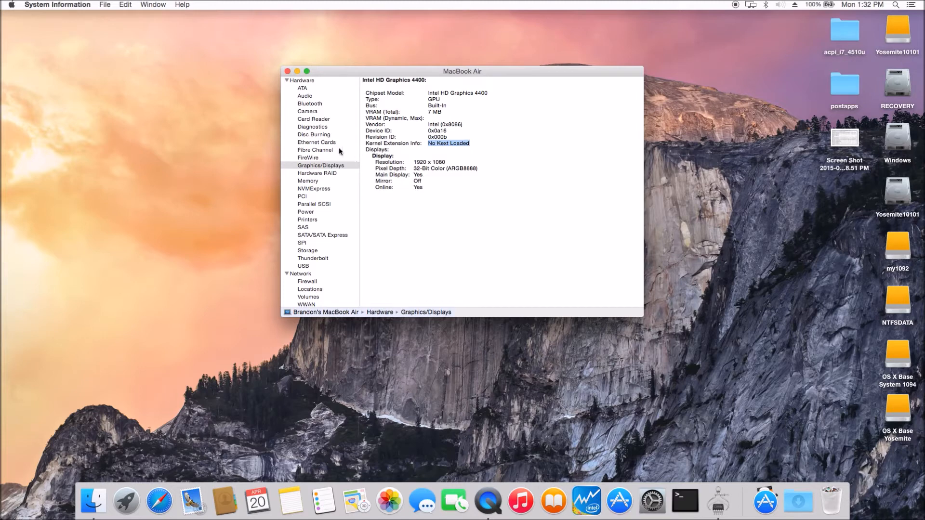
{"action": "left_click", "coordinate": [317, 141]}
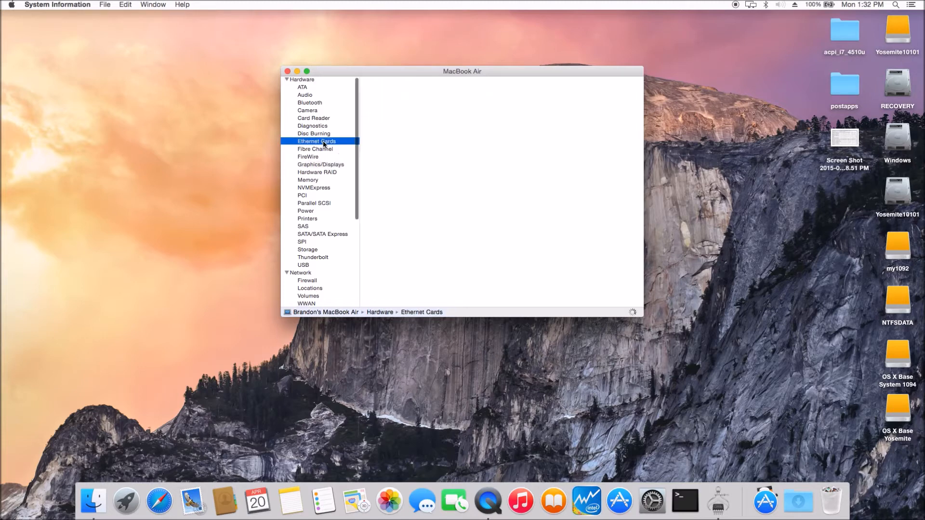
{"action": "left_click", "coordinate": [651, 501]}
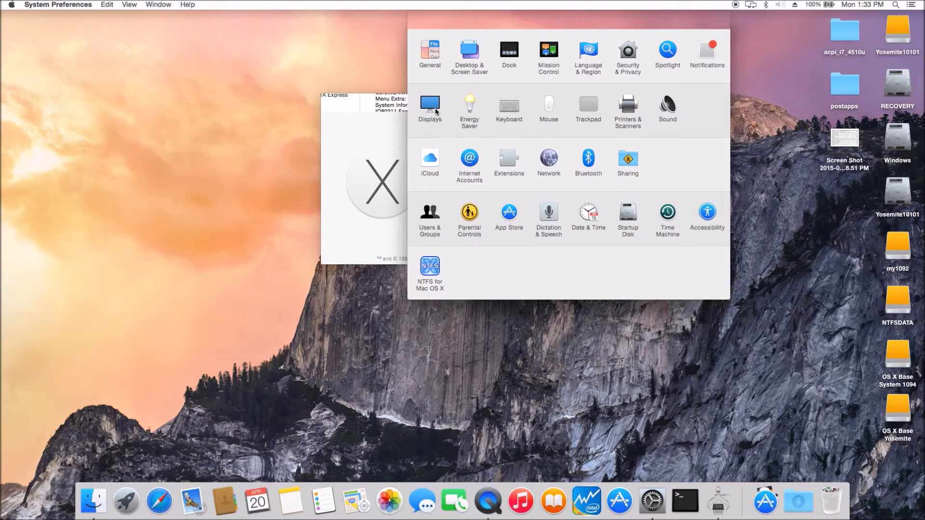
- Show the Displays pane with resolution at Default for display
{"action": "left_click", "coordinate": [429, 109]}
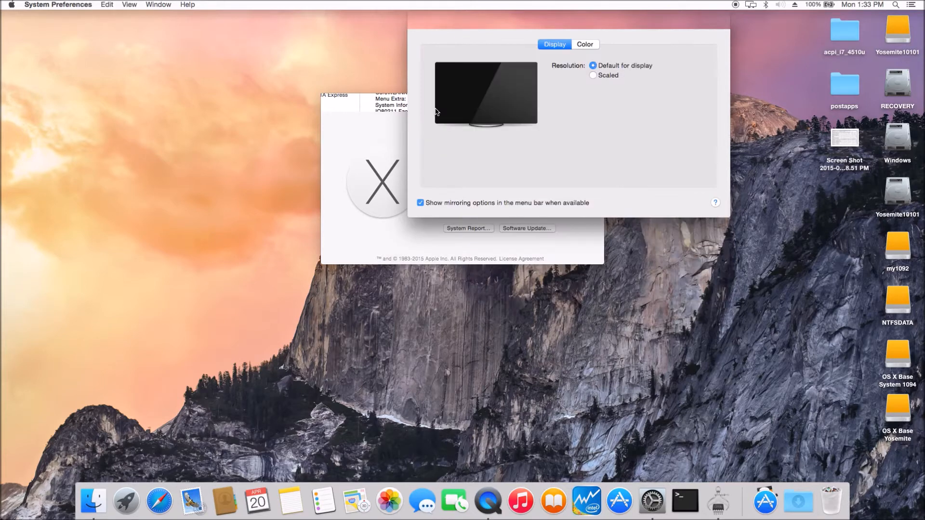
{"action": "mouse_move", "coordinate": [576, 84]}
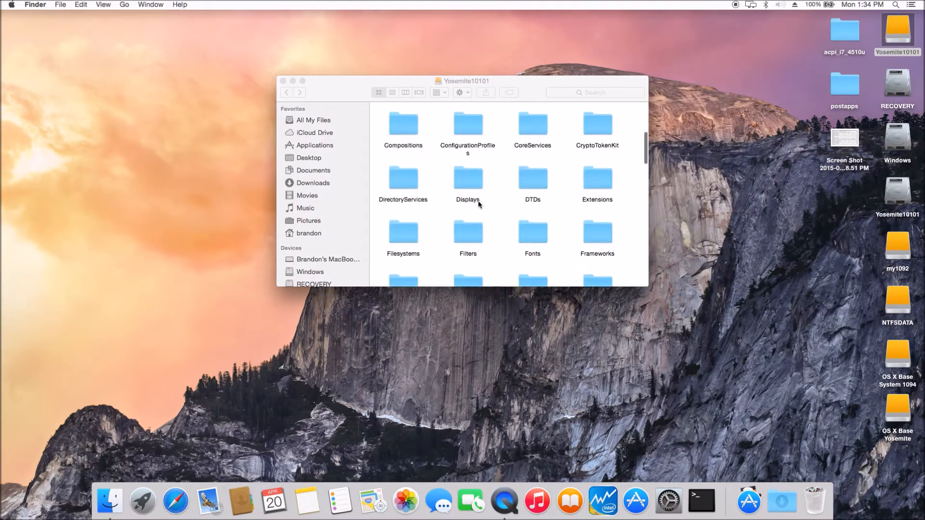
- Copy the networking and Intel graphics kexts from Yosemite10101 Extensions onto the desktop
{"action": "double_click", "coordinate": [596, 183]}
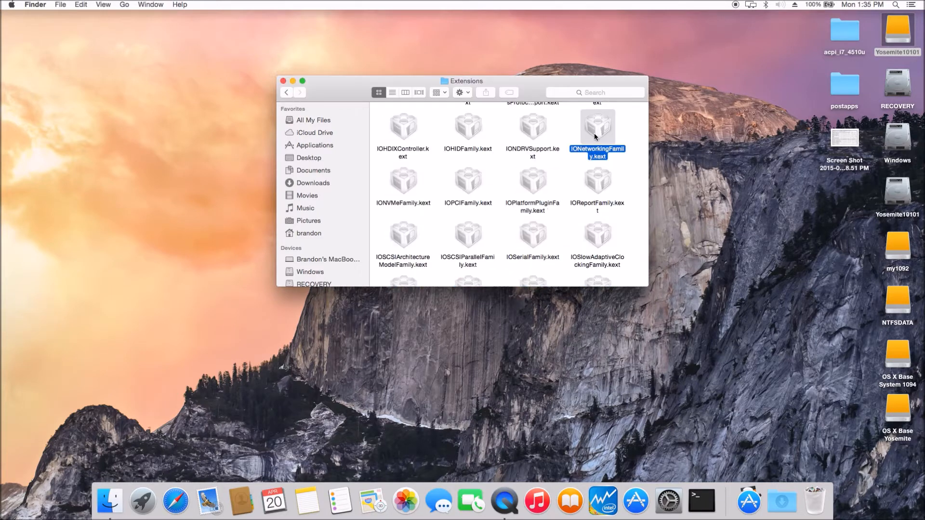
{"action": "mouse_move", "coordinate": [711, 97]}
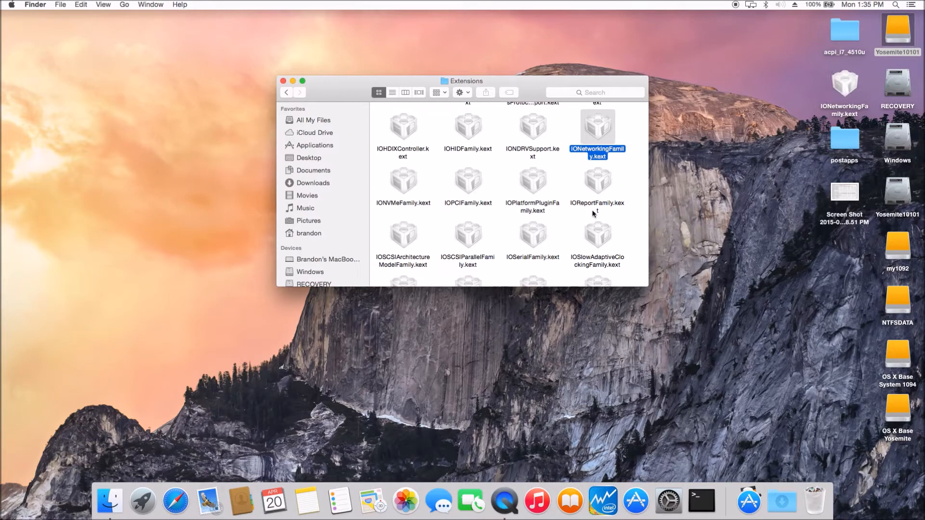
{"action": "scroll", "scroll_direction": "up", "scroll_amount": 3}
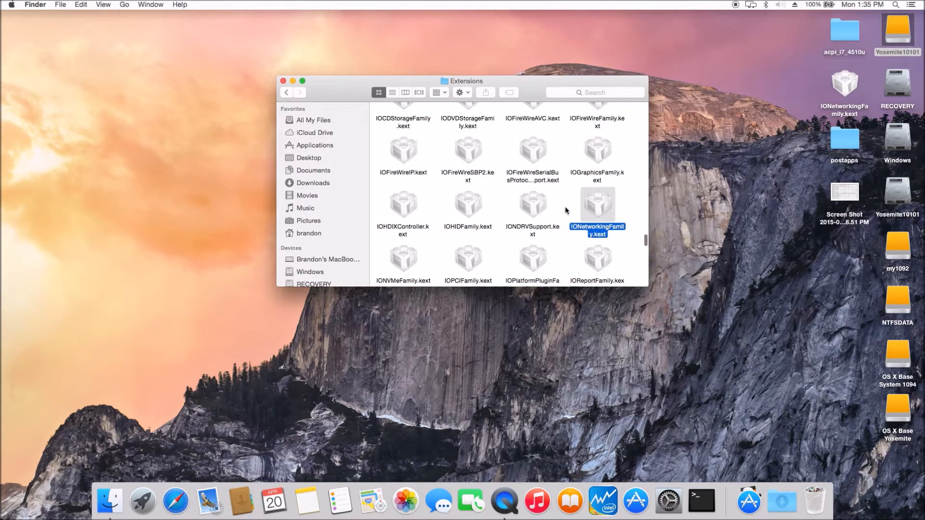
{"action": "scroll", "scroll_direction": "up", "scroll_amount": 3}
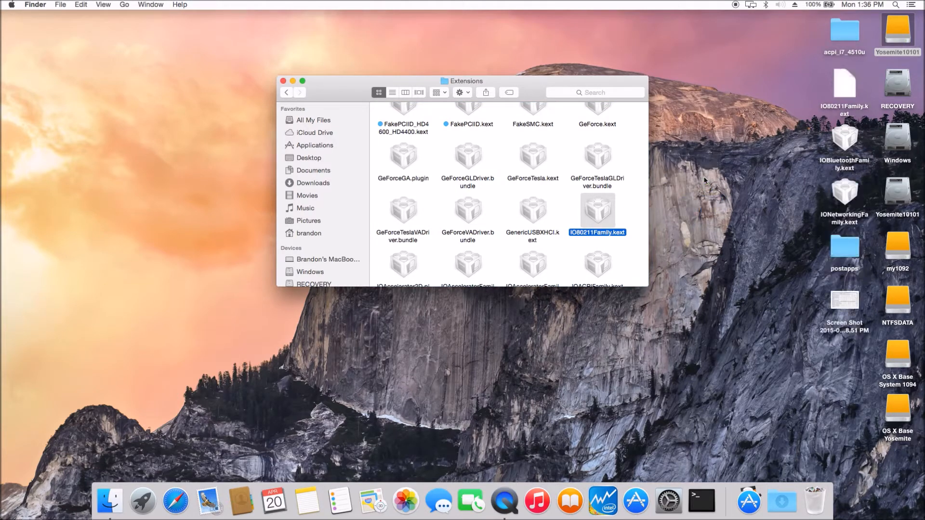
{"action": "scroll", "scroll_direction": "up", "scroll_amount": 3}
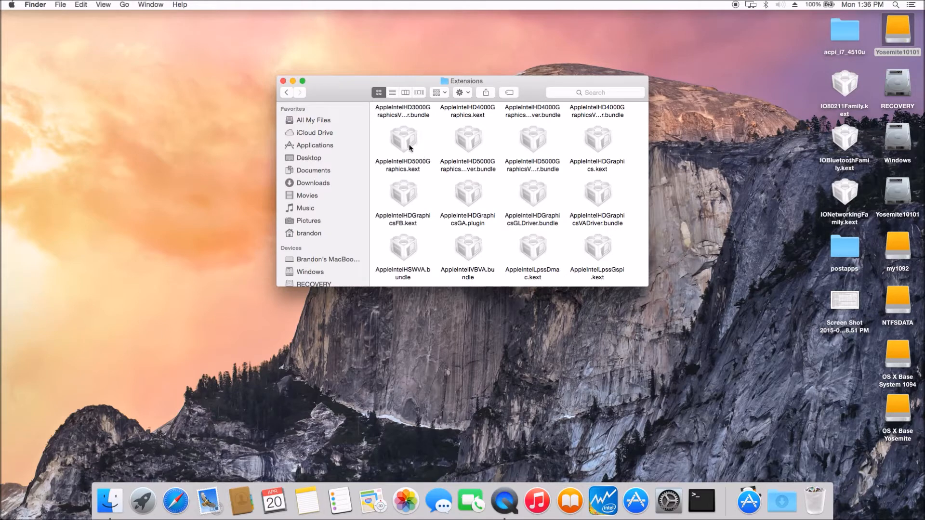
{"action": "left_click", "coordinate": [402, 140]}
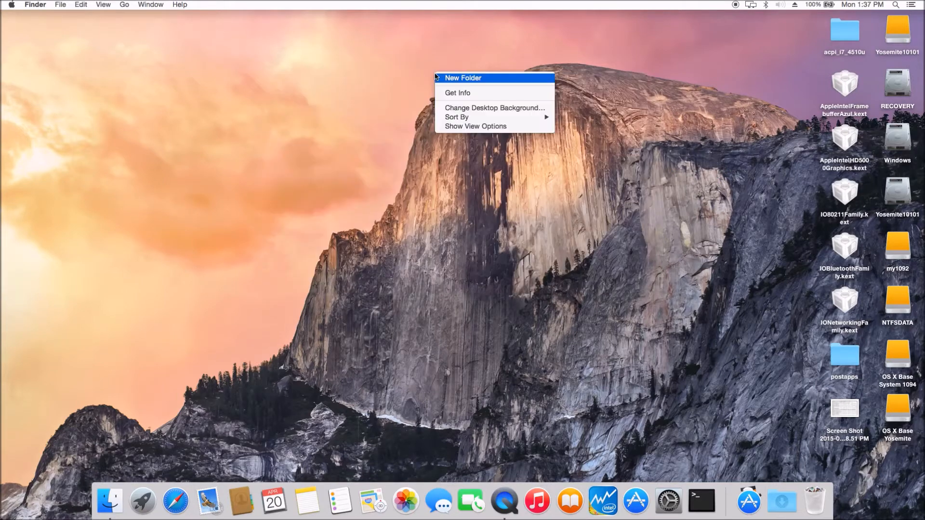
- Create desktop folder yosemite10103 and move the five copied kext files into it
{"action": "left_click", "coordinate": [445, 78]}
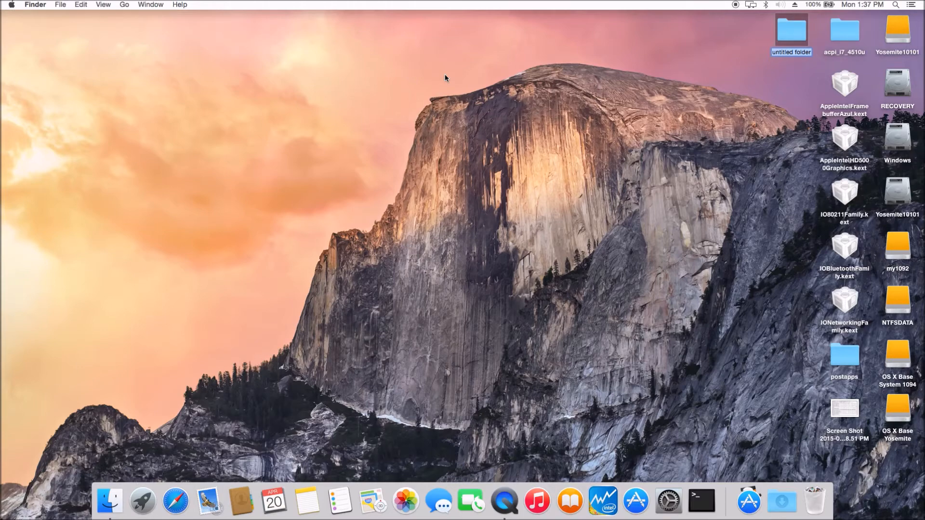
{"action": "type", "text": "yosemite10103"}
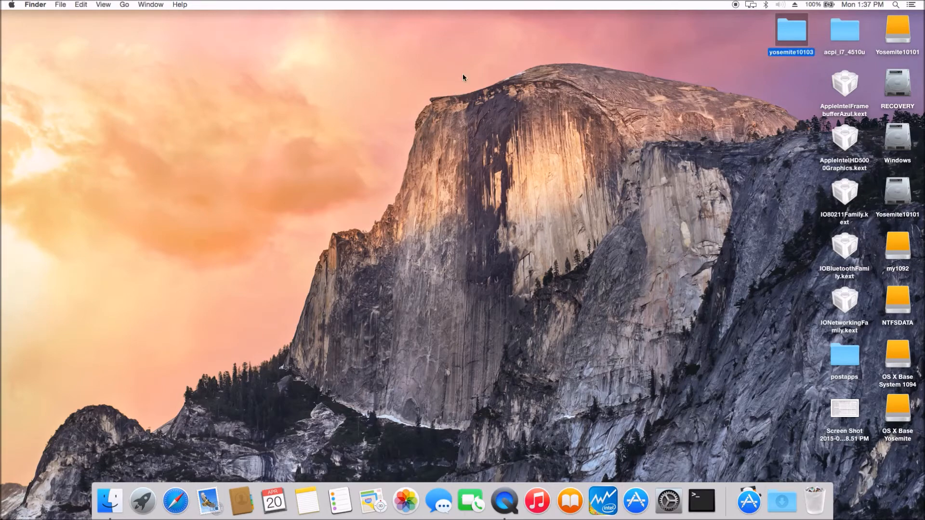
{"action": "left_click", "coordinate": [844, 82]}
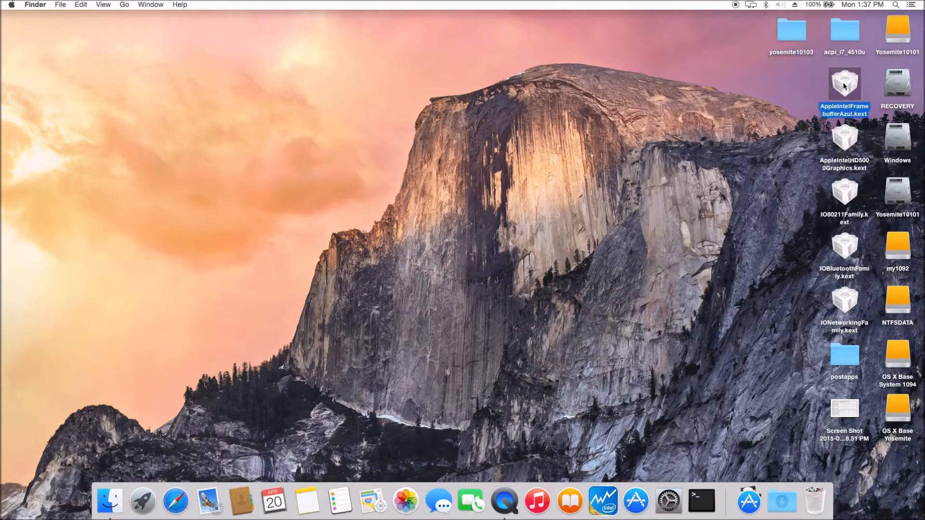
{"action": "left_click", "coordinate": [844, 137]}
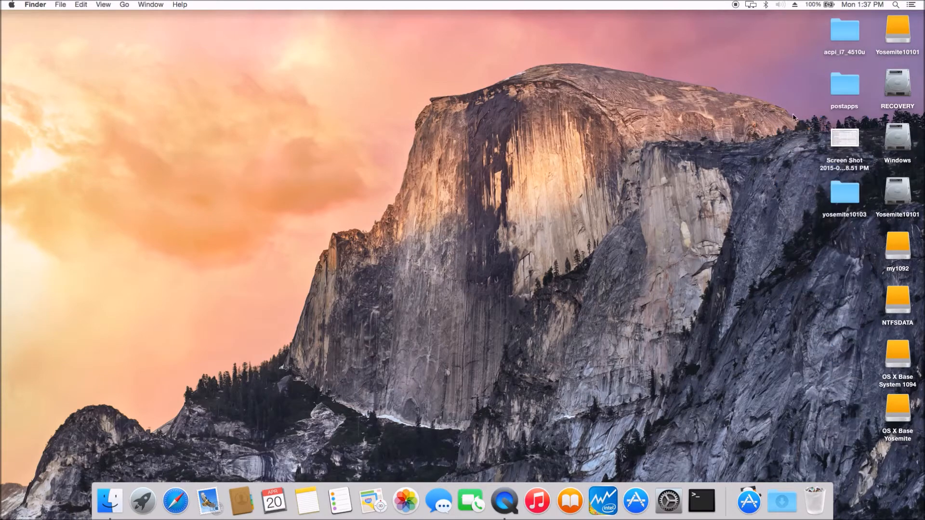
{"action": "left_click", "coordinate": [843, 193]}
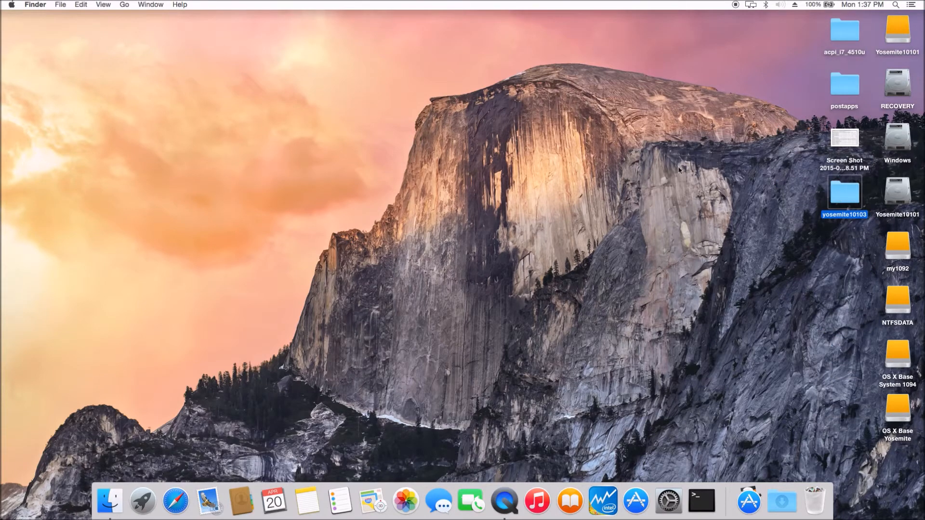
- Show IO80211Family.kext package contents in yosemite10103 and browse to its PlugIns folder
{"action": "double_click", "coordinate": [843, 194]}
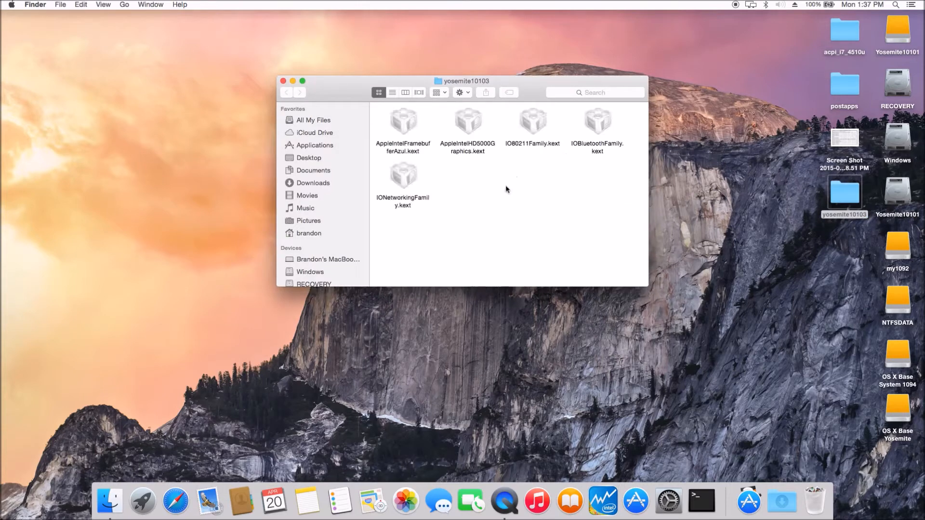
{"action": "mouse_move", "coordinate": [525, 154]}
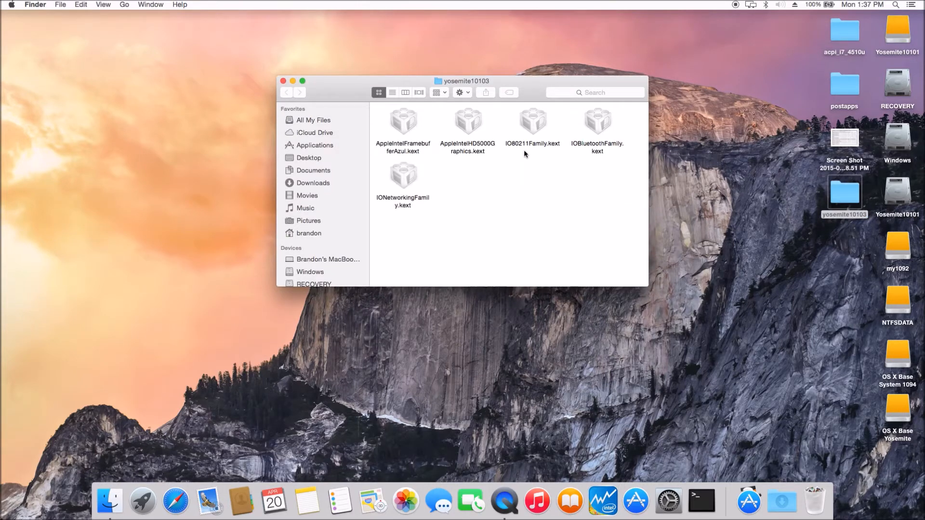
{"action": "left_click", "coordinate": [532, 123]}
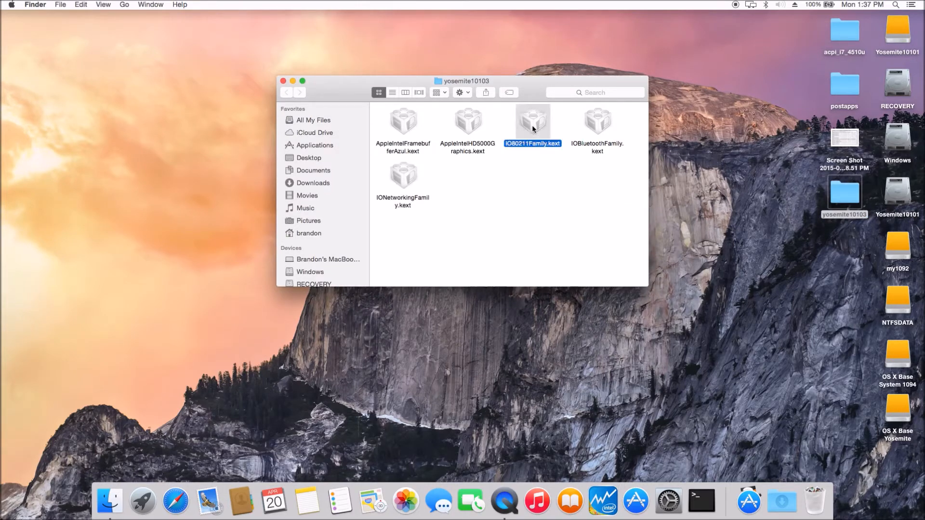
{"action": "right_click", "coordinate": [531, 120]}
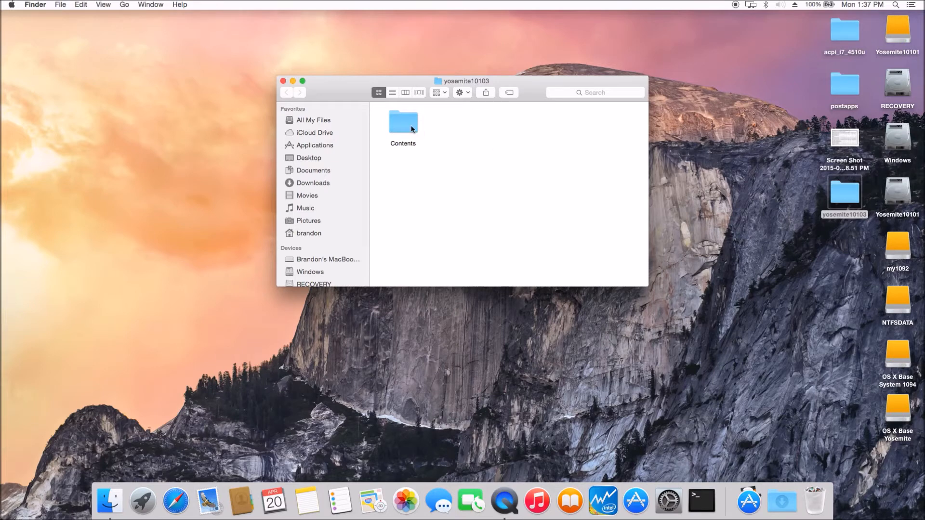
{"action": "double_click", "coordinate": [403, 122]}
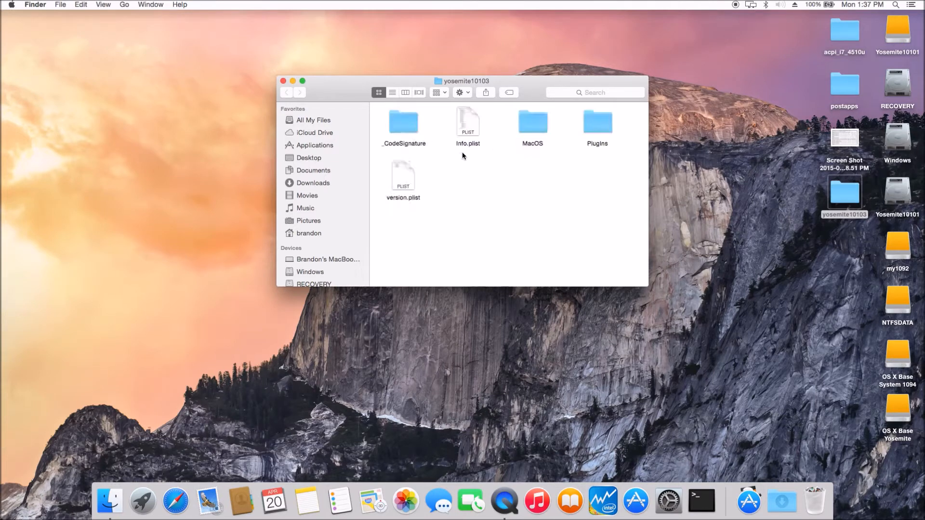
{"action": "left_click", "coordinate": [597, 122]}
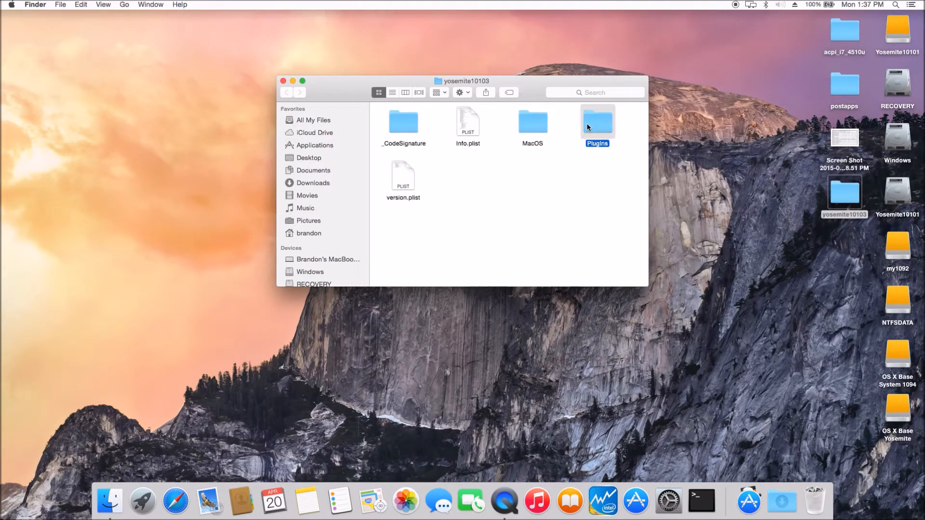
{"action": "double_click", "coordinate": [596, 121]}
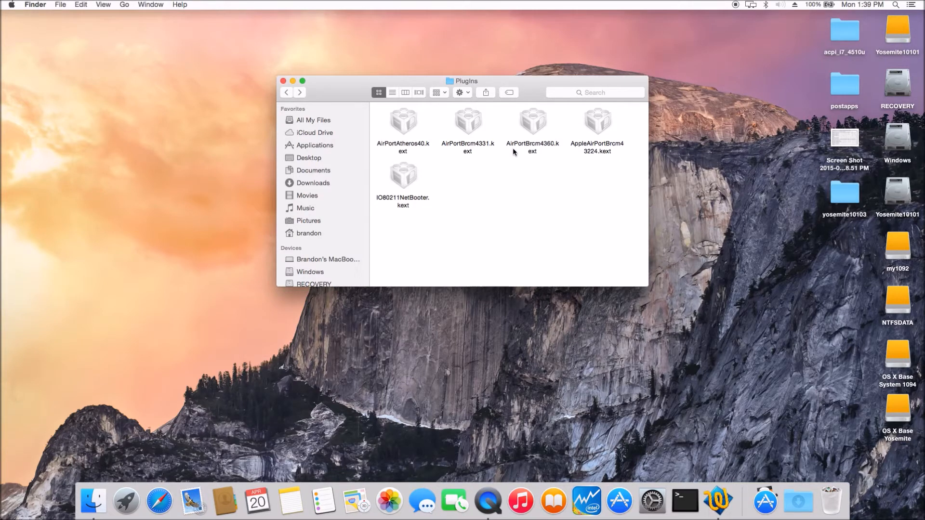
{"action": "mouse_move", "coordinate": [534, 146]}
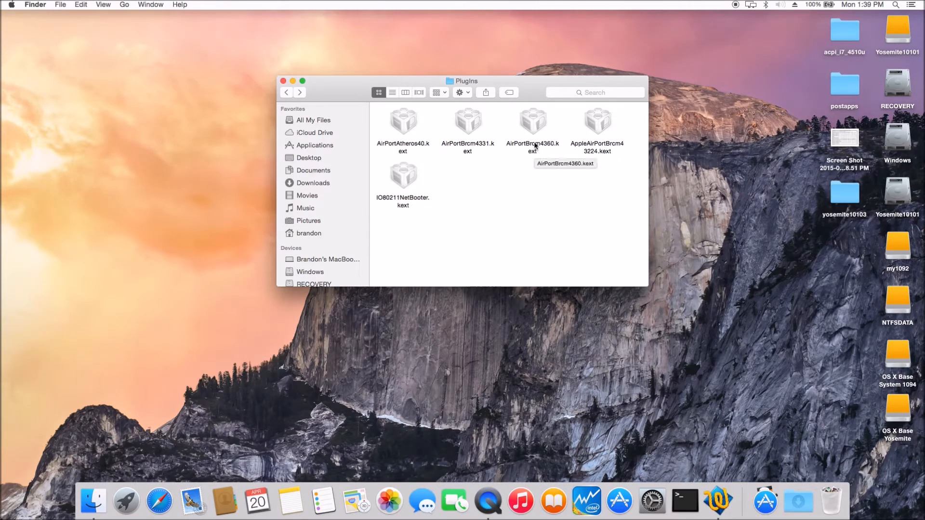
- Show AirPortBrcm4360.kext package contents and enter its Contents folder
{"action": "right_click", "coordinate": [531, 122]}
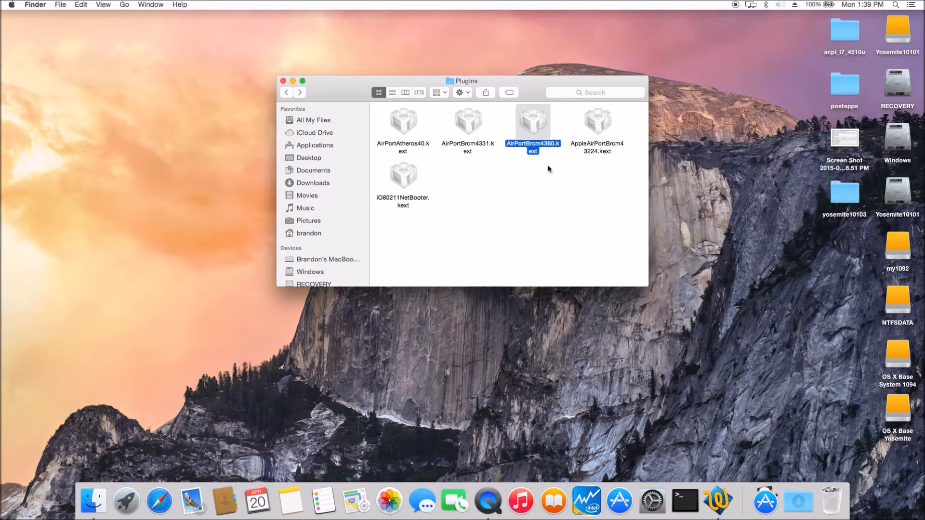
{"action": "double_click", "coordinate": [532, 122]}
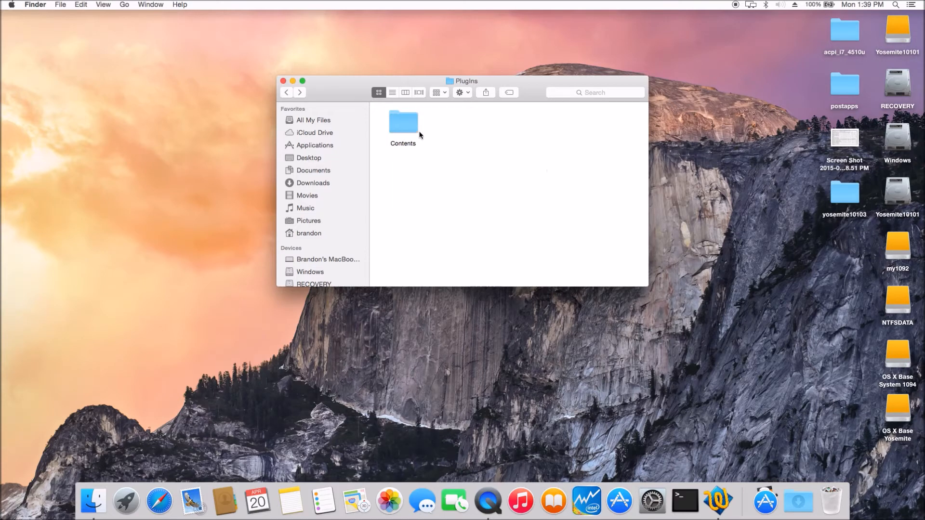
{"action": "double_click", "coordinate": [403, 122]}
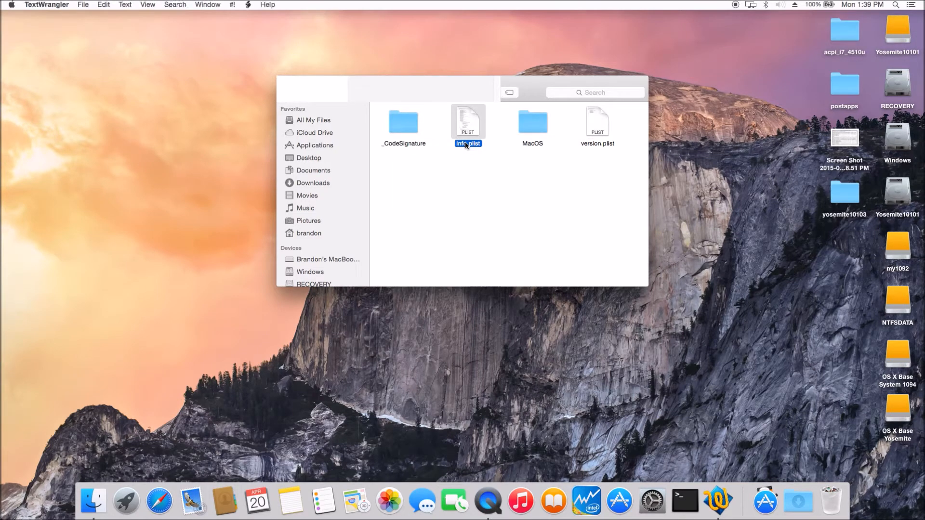
- Add device ID pci14e4,4357 to AirPortBrcm4360 Info.plist and save it
{"action": "double_click", "coordinate": [467, 121]}
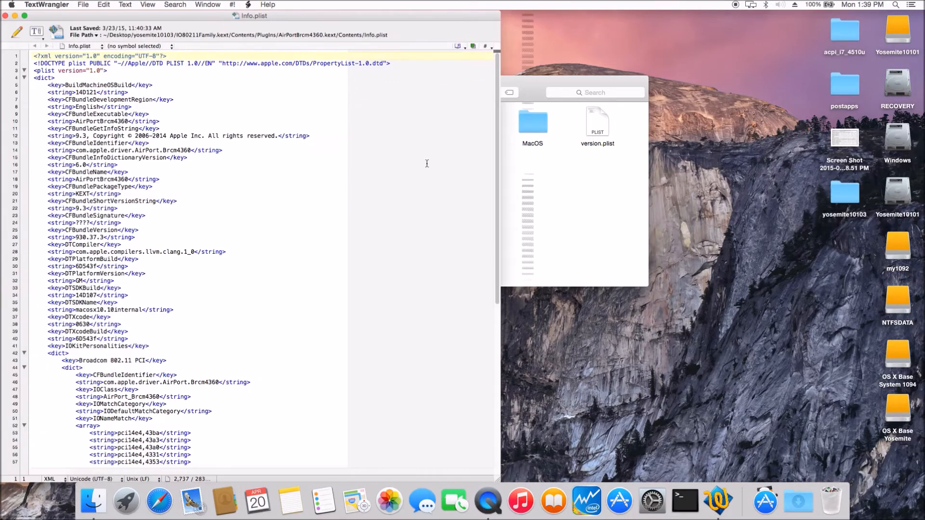
{"action": "scroll", "scroll_direction": "down", "scroll_amount": 3}
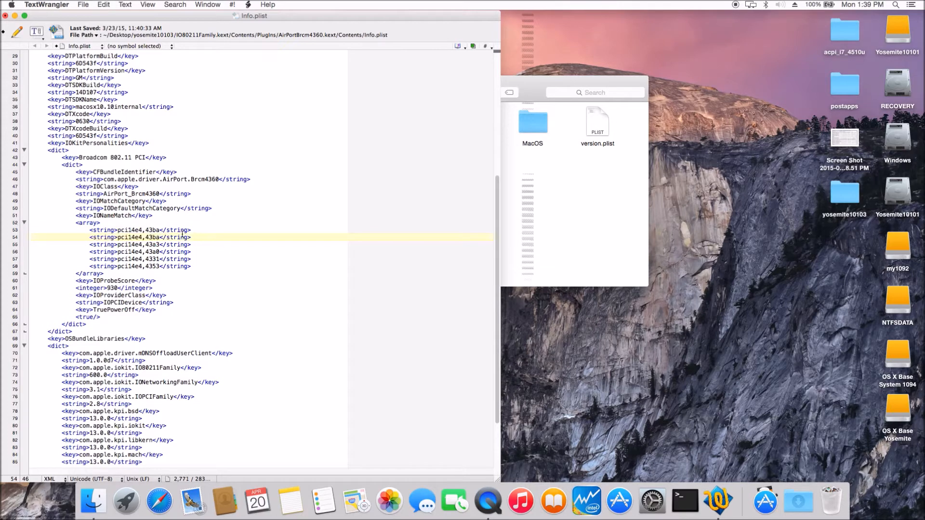
{"action": "left_click", "coordinate": [158, 237]}
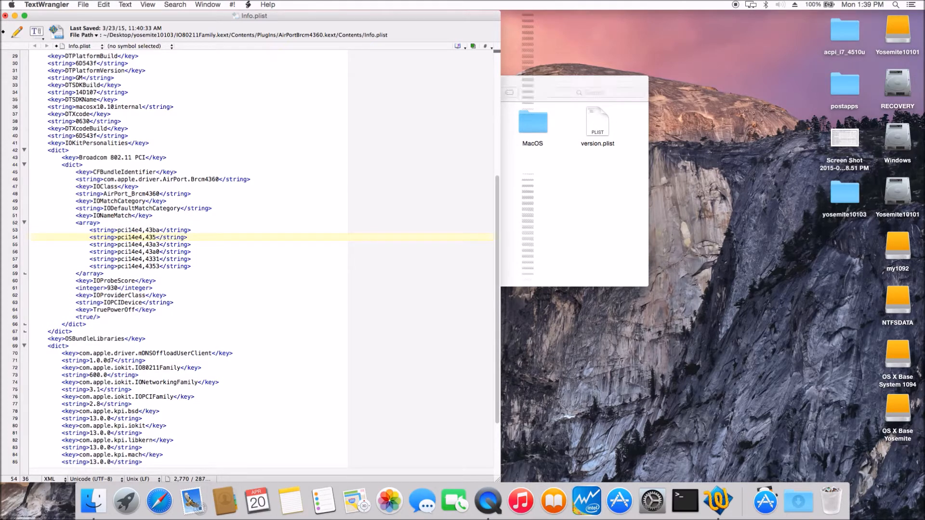
{"action": "type", "text": "7"}
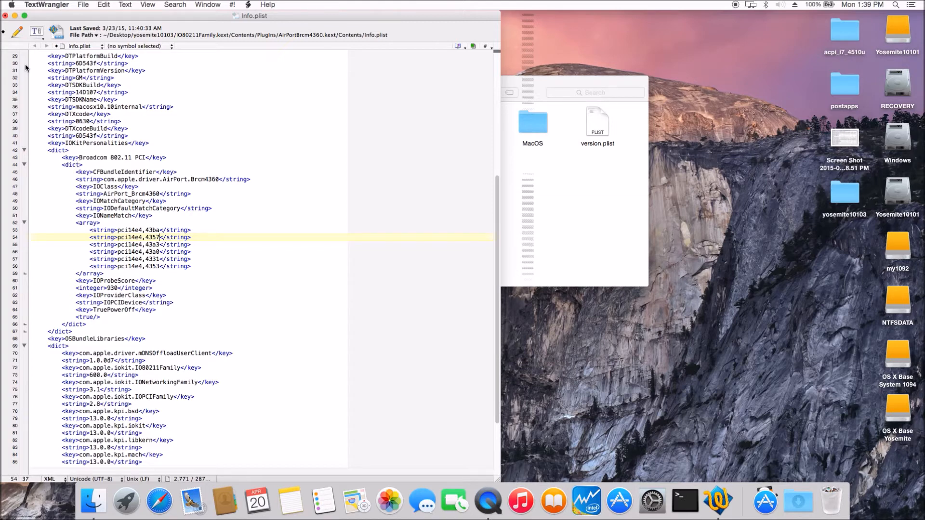
{"action": "mouse_move", "coordinate": [134, 122]}
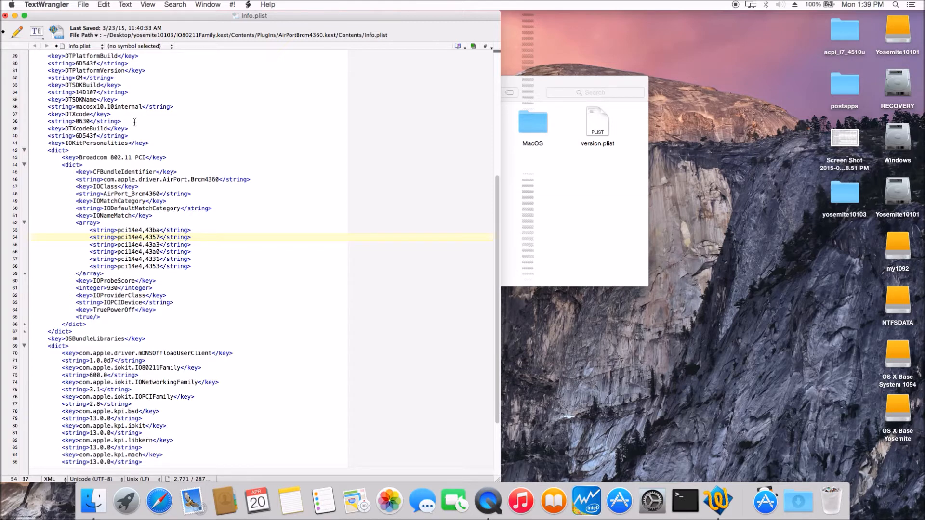
{"action": "key", "text": "cmd+s"}
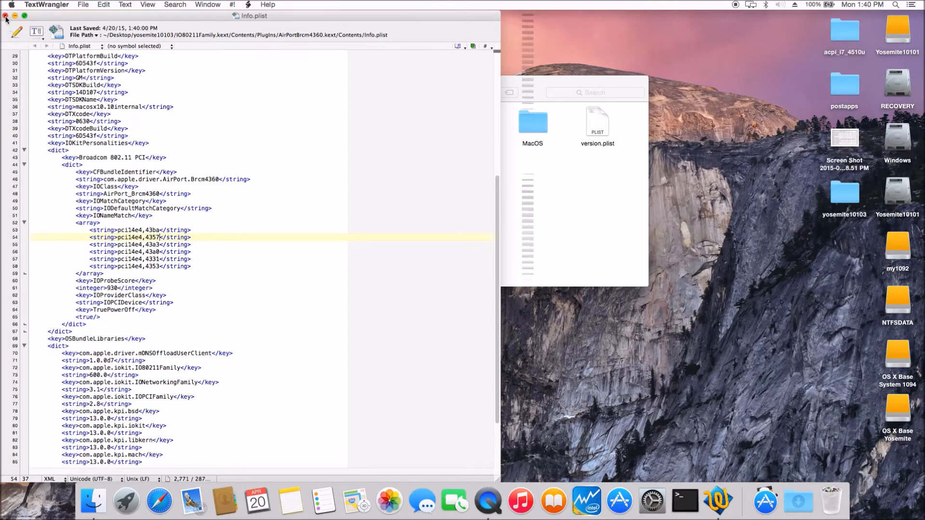
- Close the edited plist and show AirPortAtheros40.kext package contents down to its Contents folder
{"action": "left_click", "coordinate": [6, 18]}
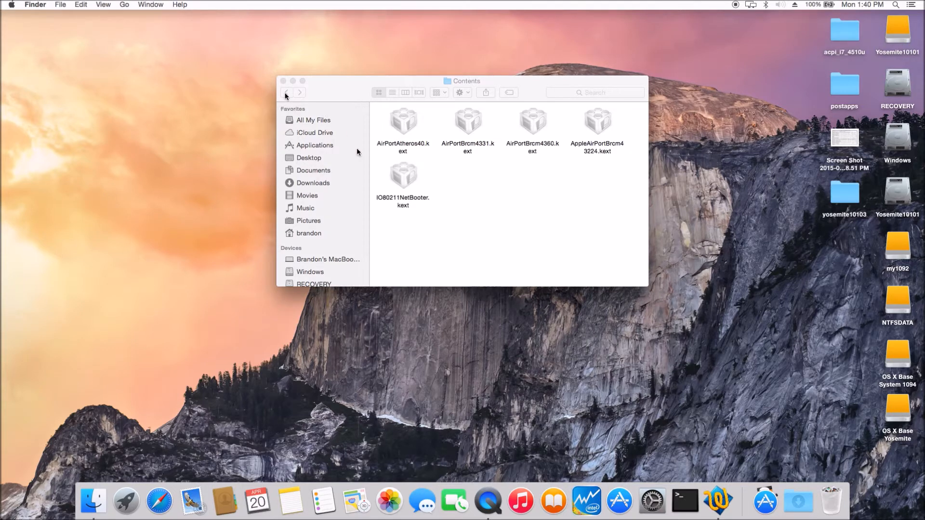
{"action": "left_click", "coordinate": [402, 121]}
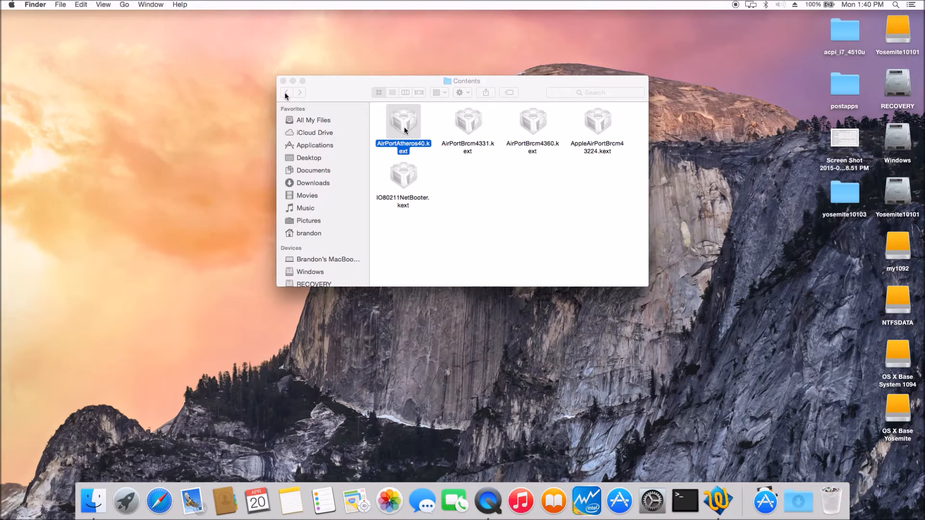
{"action": "right_click", "coordinate": [403, 124]}
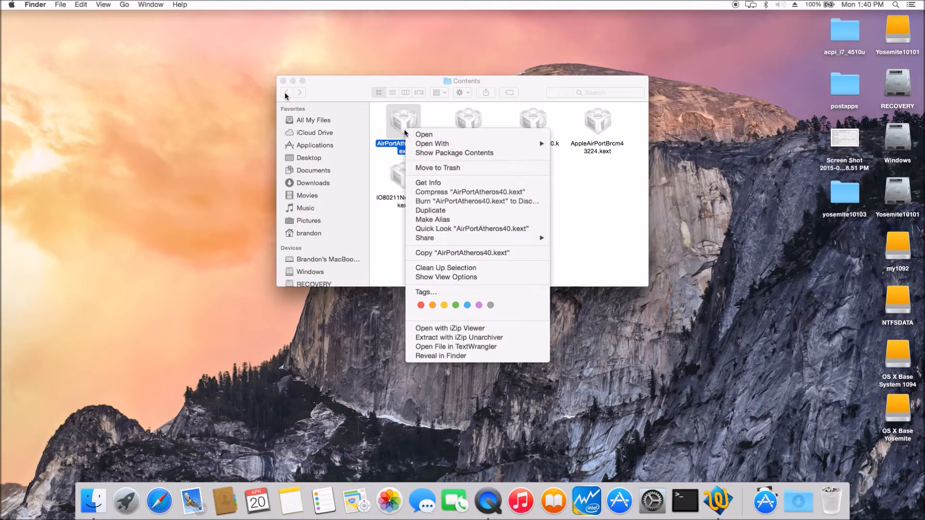
{"action": "mouse_move", "coordinate": [422, 155]}
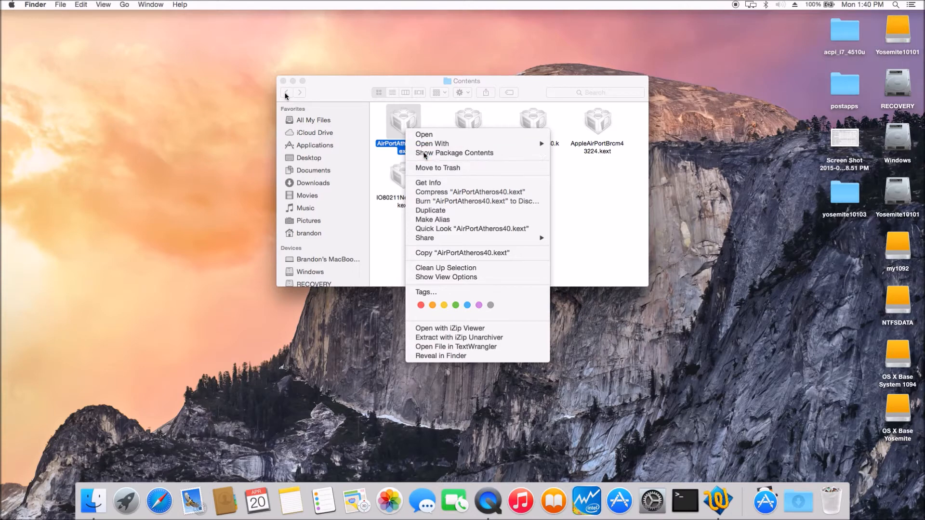
{"action": "left_click", "coordinate": [454, 152]}
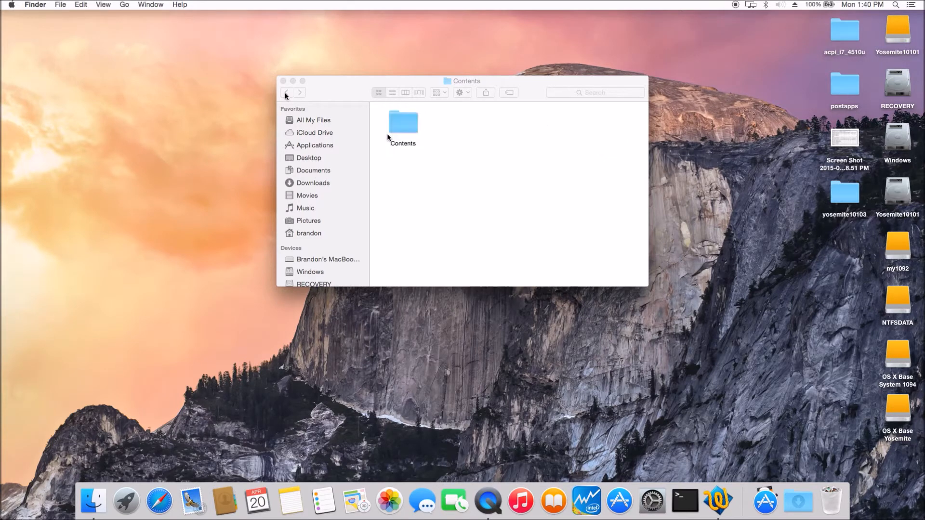
{"action": "double_click", "coordinate": [403, 124]}
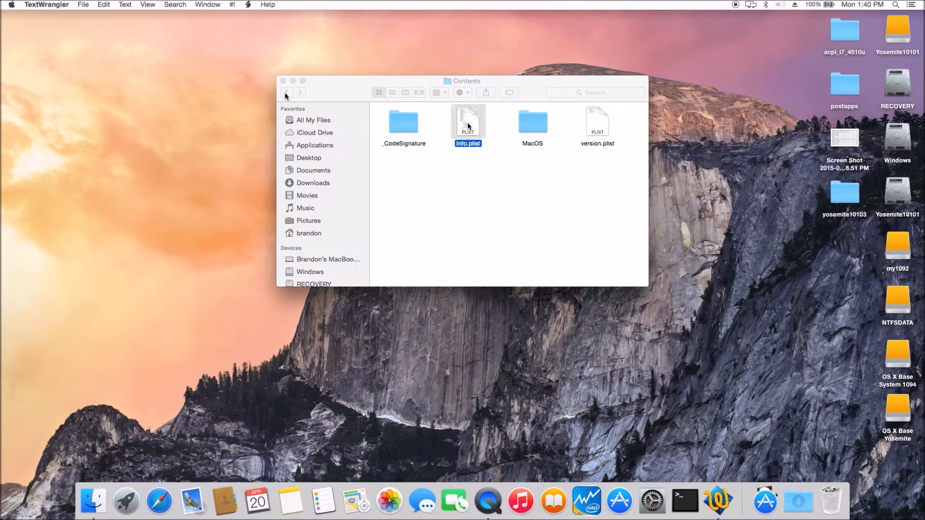
- Add device ID pci168c,2b to AirPortAtheros40 Info.plist, saving on close
{"action": "double_click", "coordinate": [467, 121]}
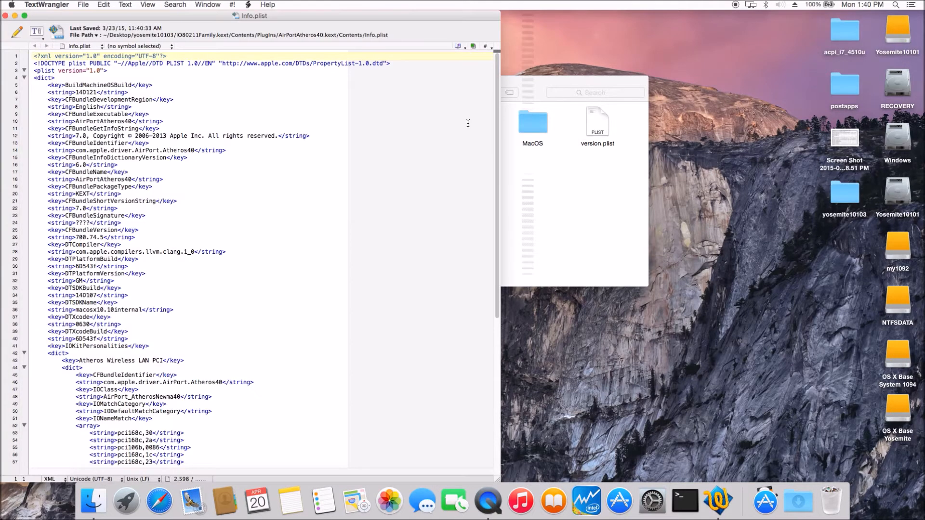
{"action": "scroll", "scroll_direction": "down", "scroll_amount": 3}
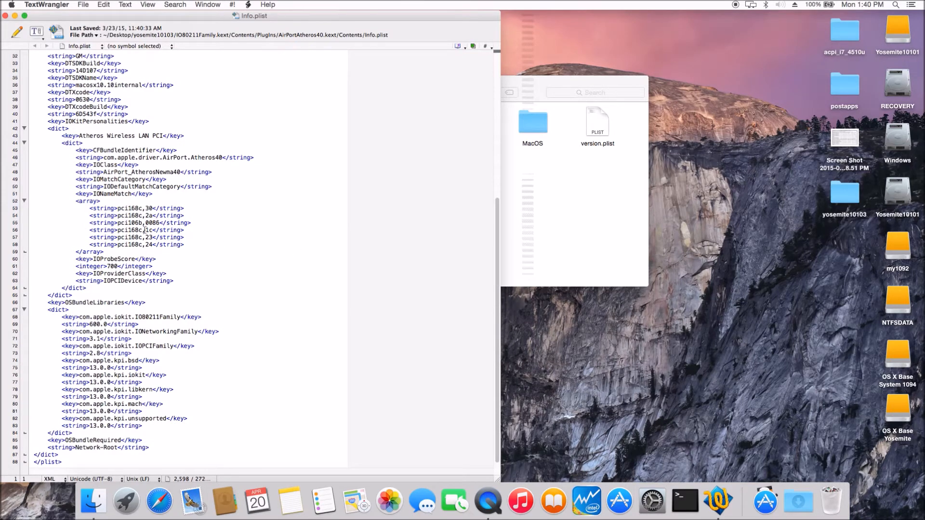
{"action": "left_click", "coordinate": [89, 215]}
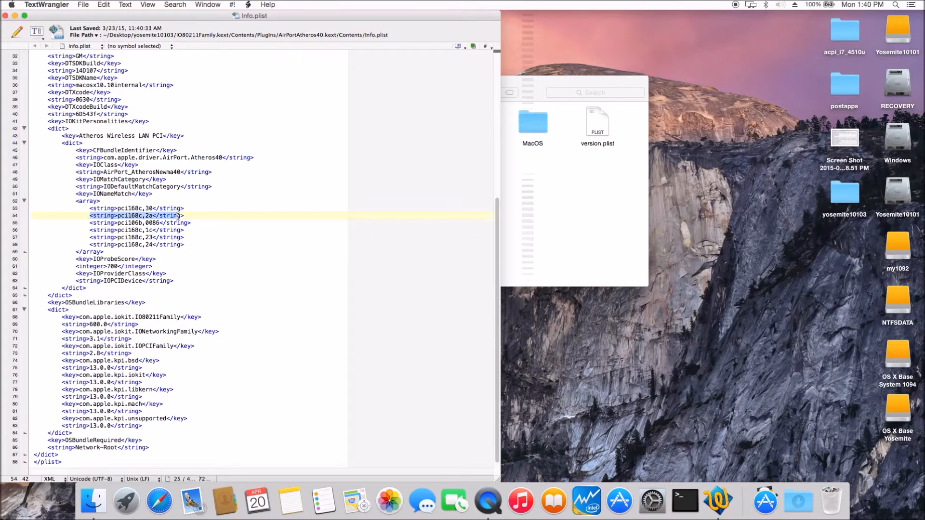
{"action": "left_click", "coordinate": [185, 215]}
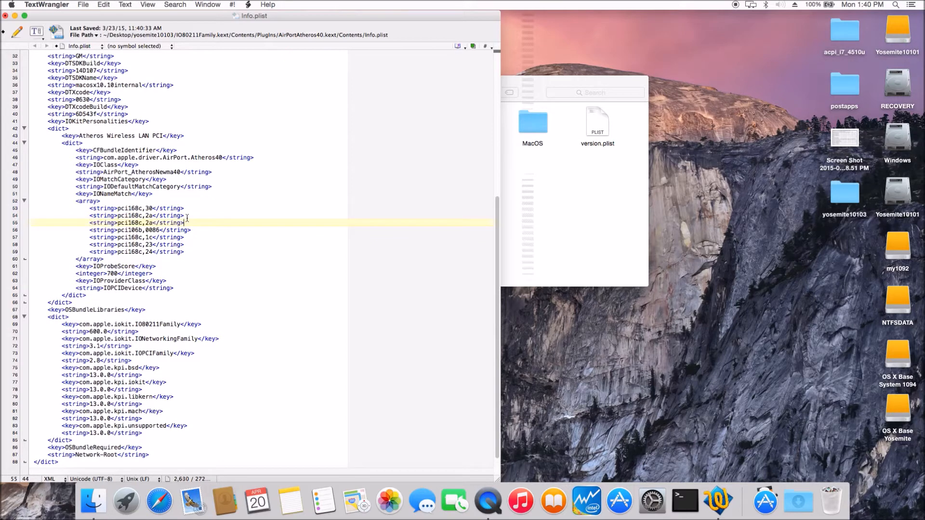
{"action": "left_click", "coordinate": [152, 216]}
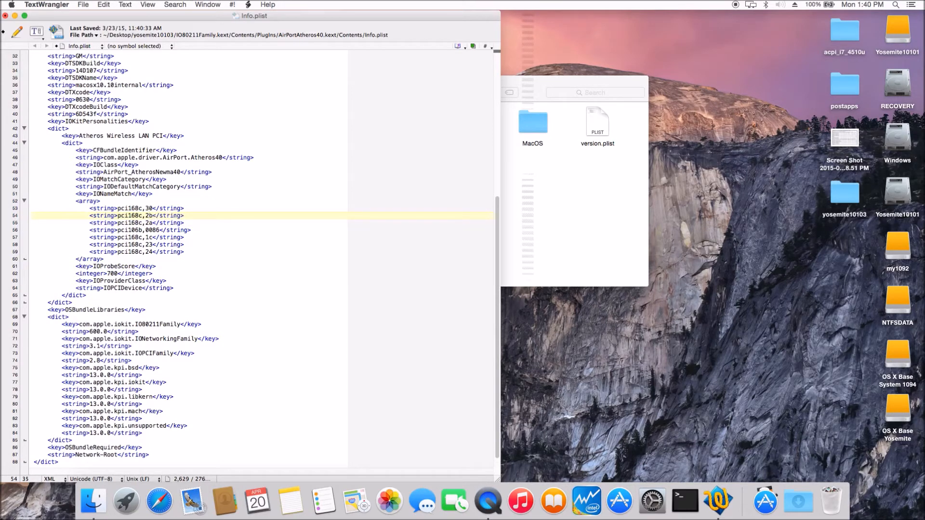
{"action": "type", "text": "b"}
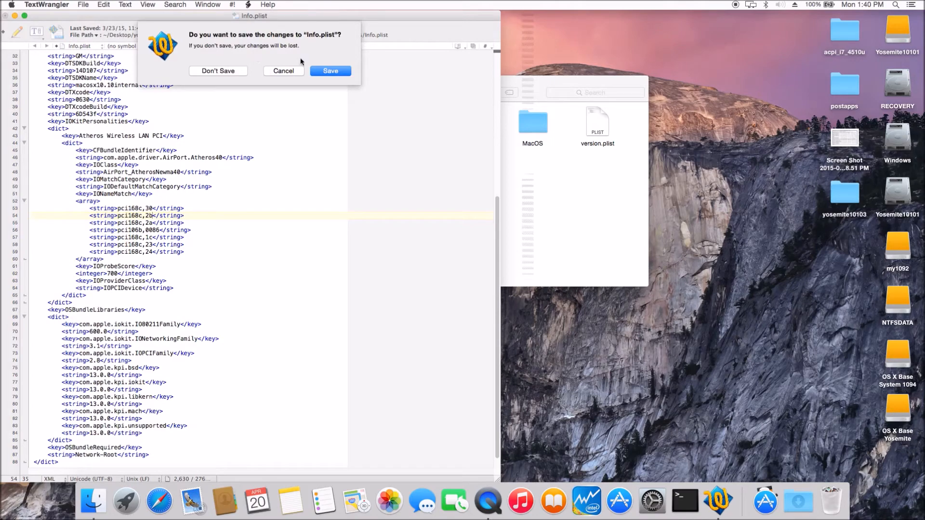
{"action": "left_click", "coordinate": [217, 71]}
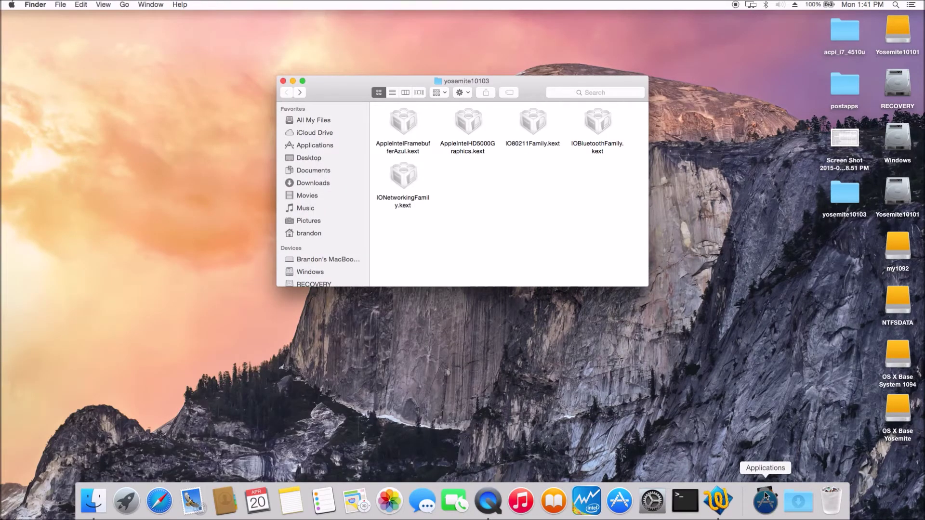
- Queue IO80211Family.kext from the yosemite10103 folder in Kext Helper, then go to the Yosemite drive
{"action": "left_click", "coordinate": [764, 501]}
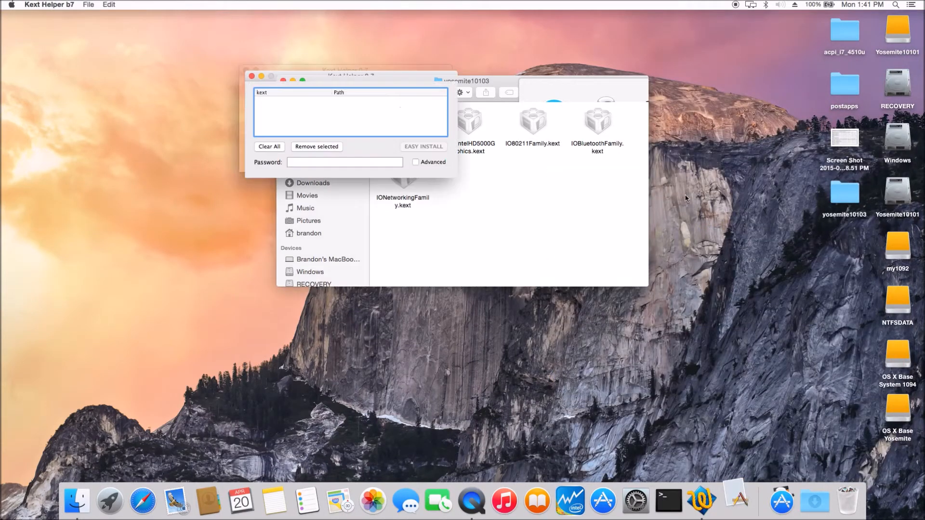
{"action": "left_click", "coordinate": [351, 76]}
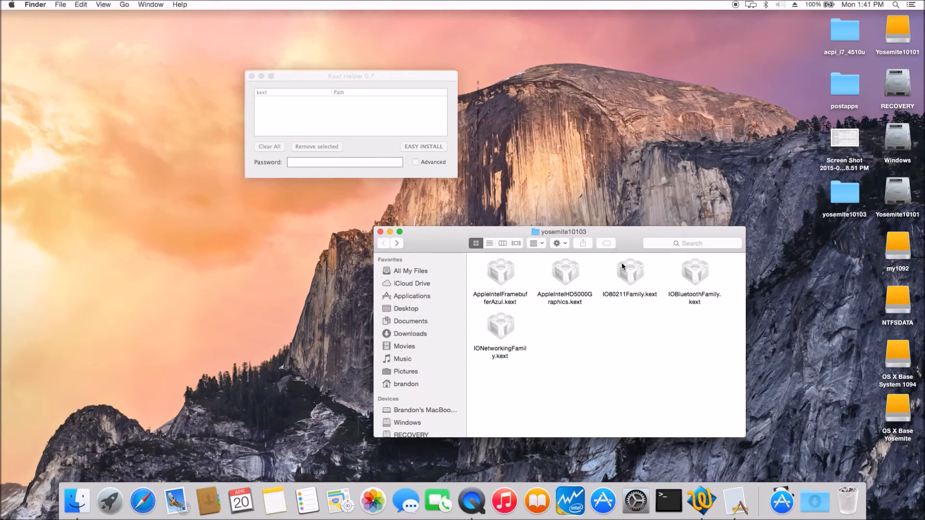
{"action": "left_click", "coordinate": [629, 272]}
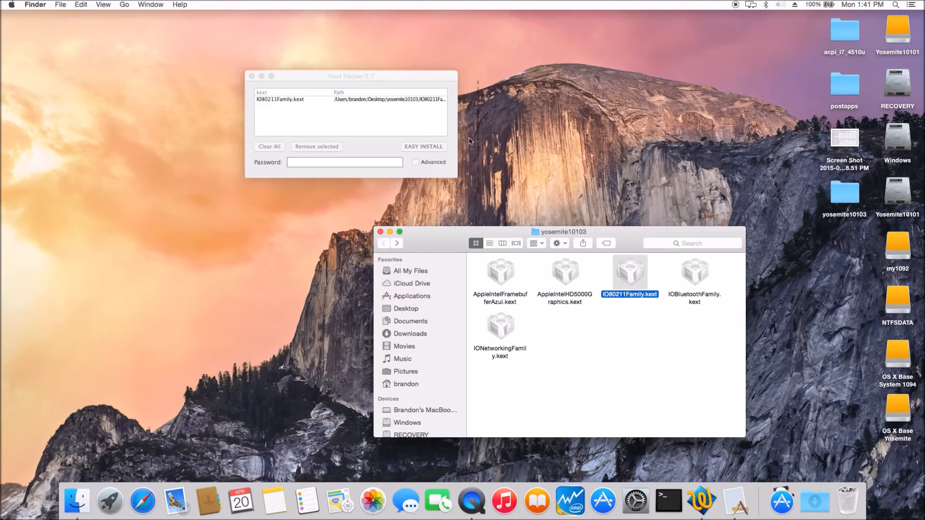
{"action": "mouse_move", "coordinate": [774, 147]}
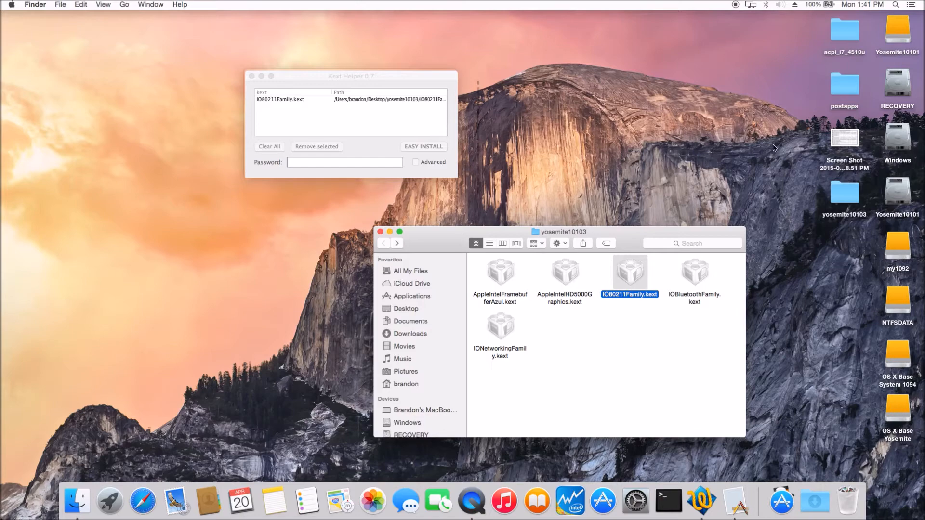
{"action": "left_click", "coordinate": [897, 197]}
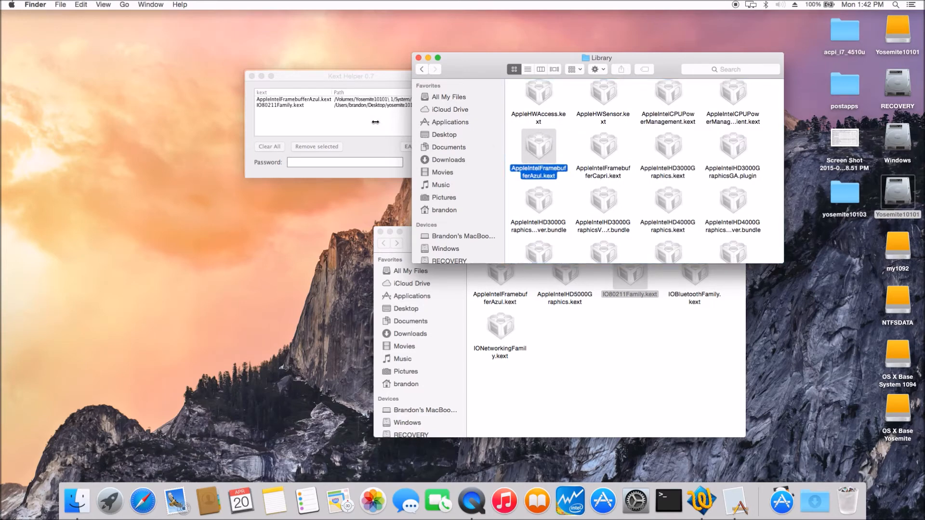
{"action": "mouse_move", "coordinate": [549, 197]}
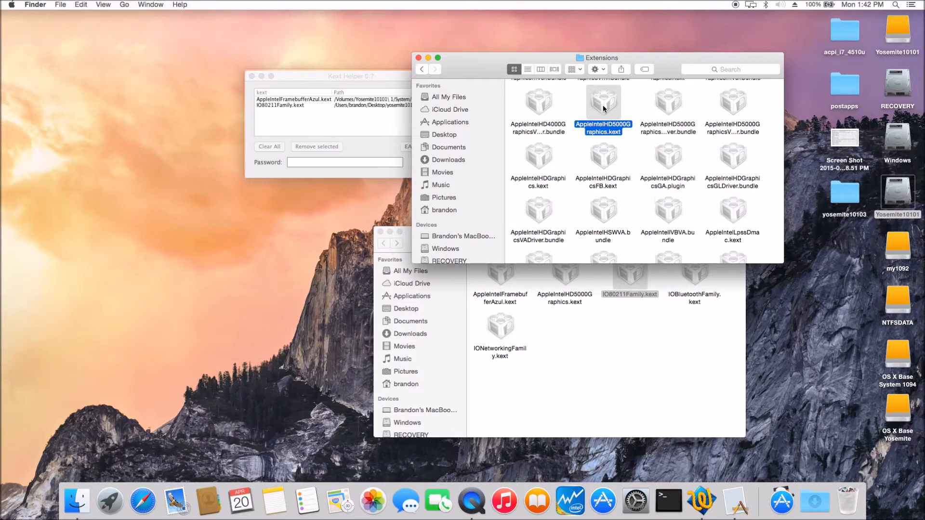
{"action": "mouse_move", "coordinate": [389, 123]}
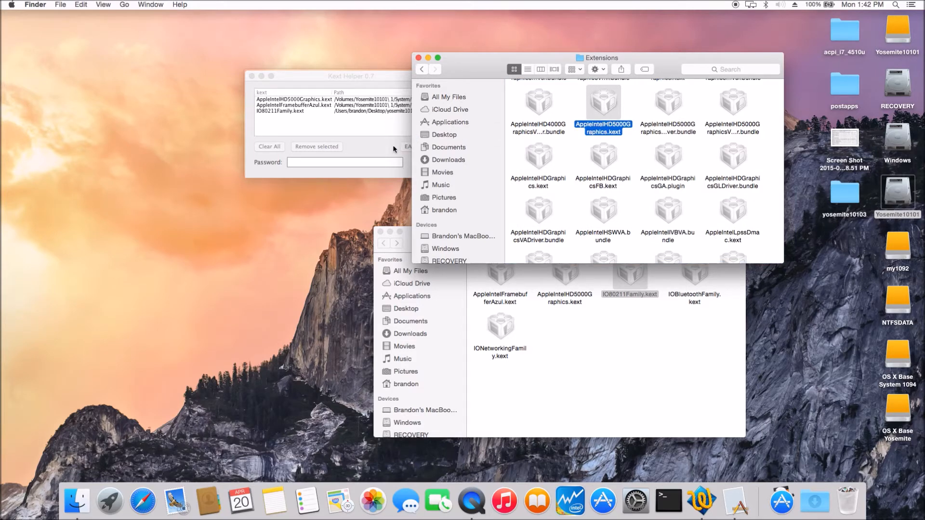
{"action": "mouse_move", "coordinate": [540, 164]}
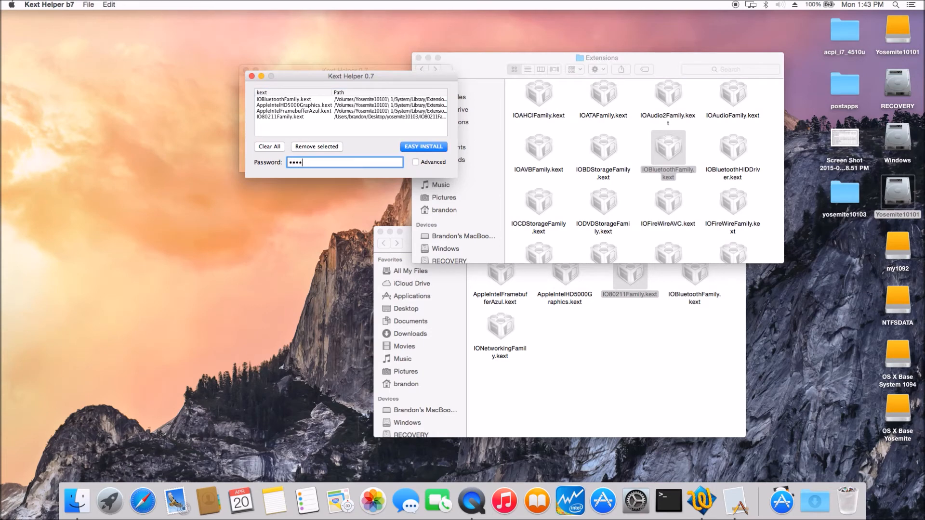
- Run Easy Install with the administrator password and acknowledge the successful install of the four kexts
{"action": "type", "text": "••"}
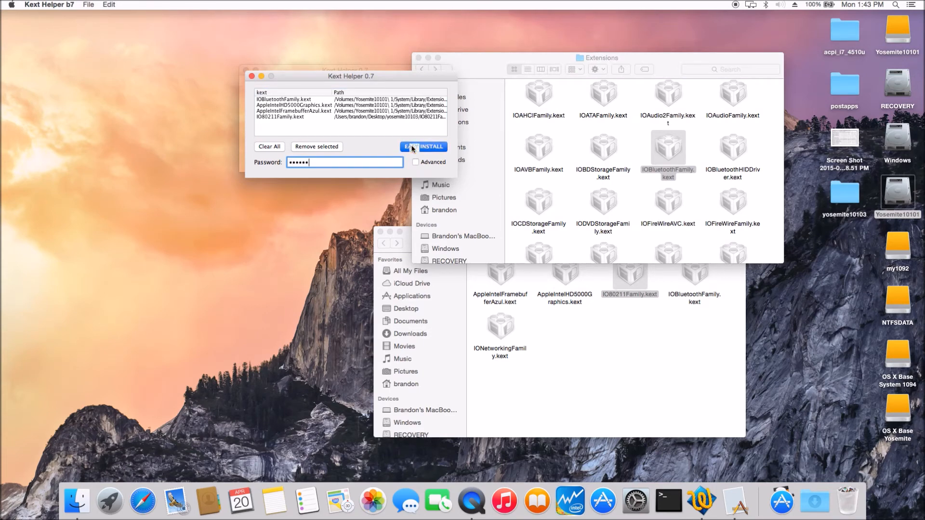
{"action": "left_click", "coordinate": [423, 146]}
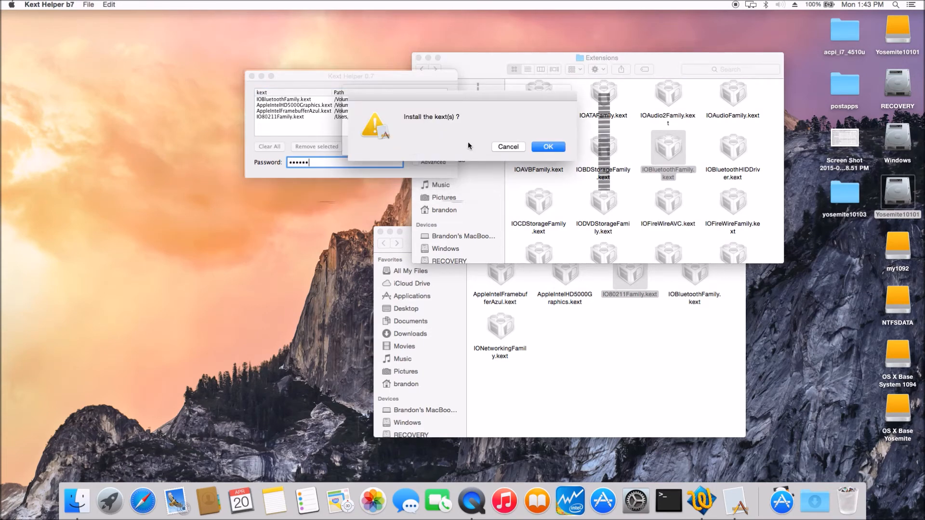
{"action": "left_click", "coordinate": [547, 147]}
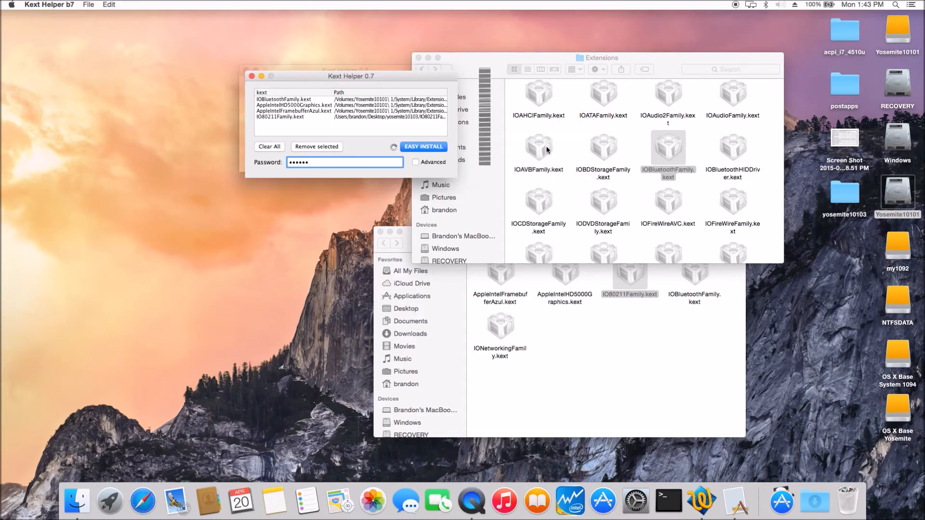
{"action": "left_click", "coordinate": [423, 146]}
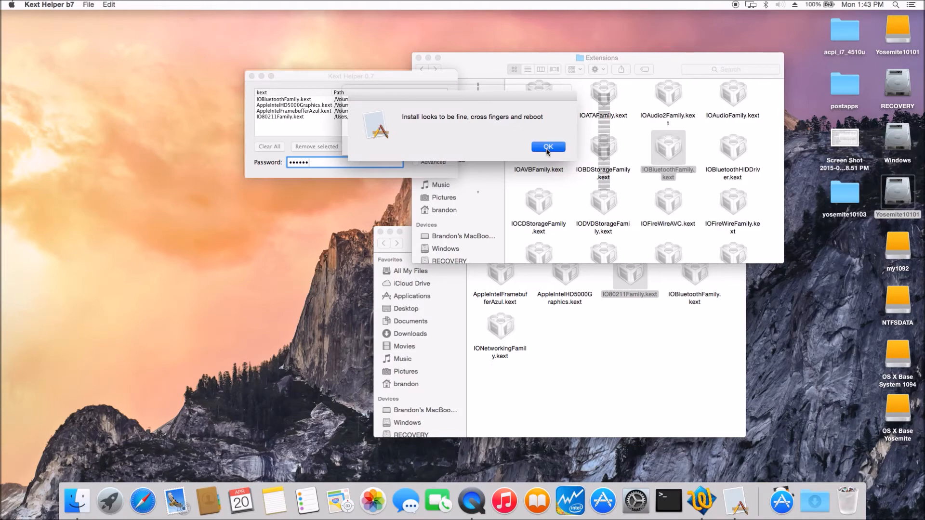
{"action": "left_click", "coordinate": [547, 146]}
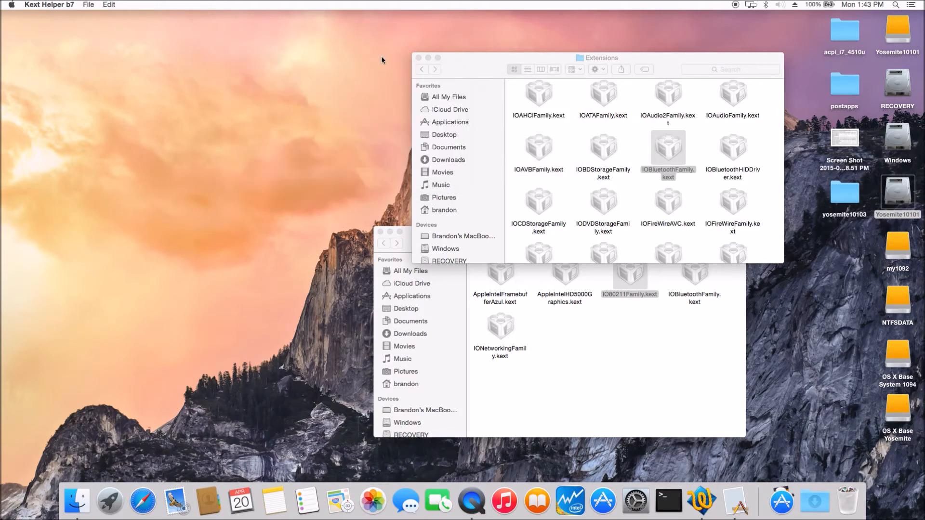
- Close the Finder windows and quit Kext Helper from its Dock menu
{"action": "left_click", "coordinate": [418, 57]}
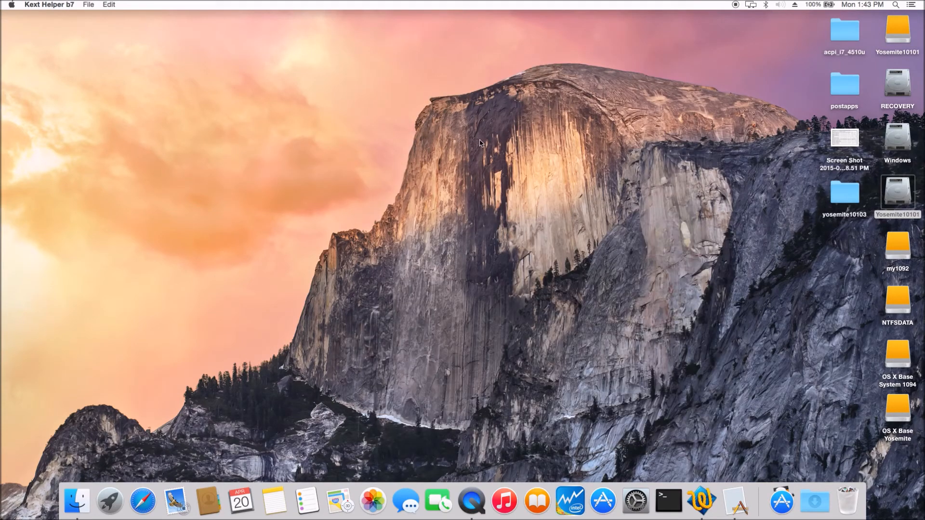
{"action": "mouse_move", "coordinate": [738, 502]}
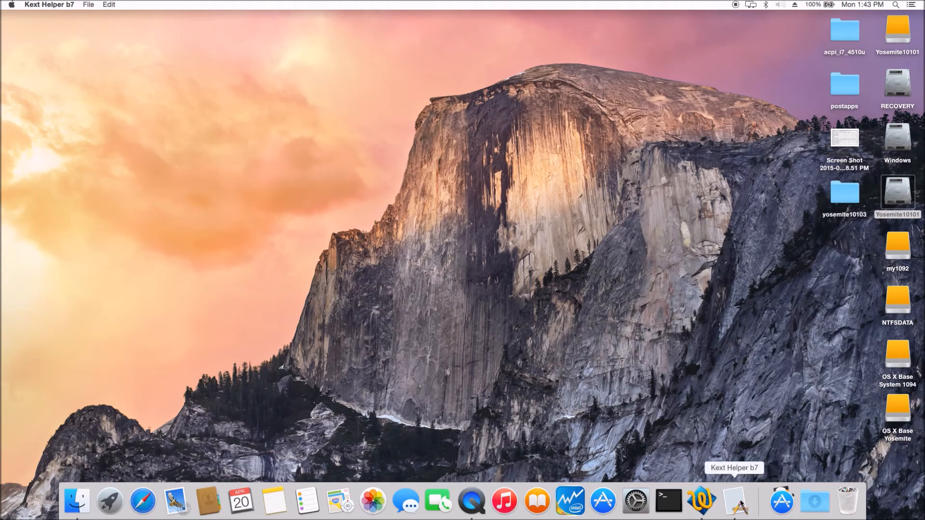
{"action": "right_click", "coordinate": [734, 501]}
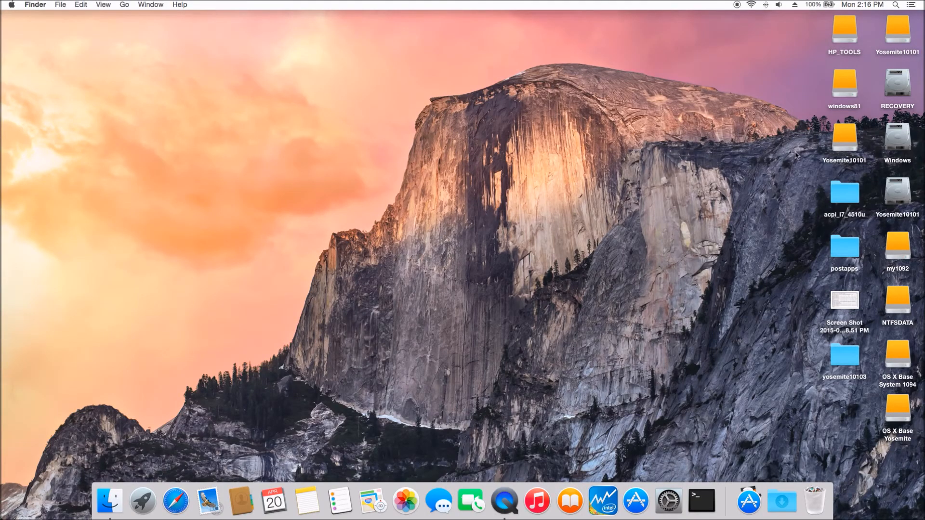
{"action": "mouse_move", "coordinate": [660, 463]}
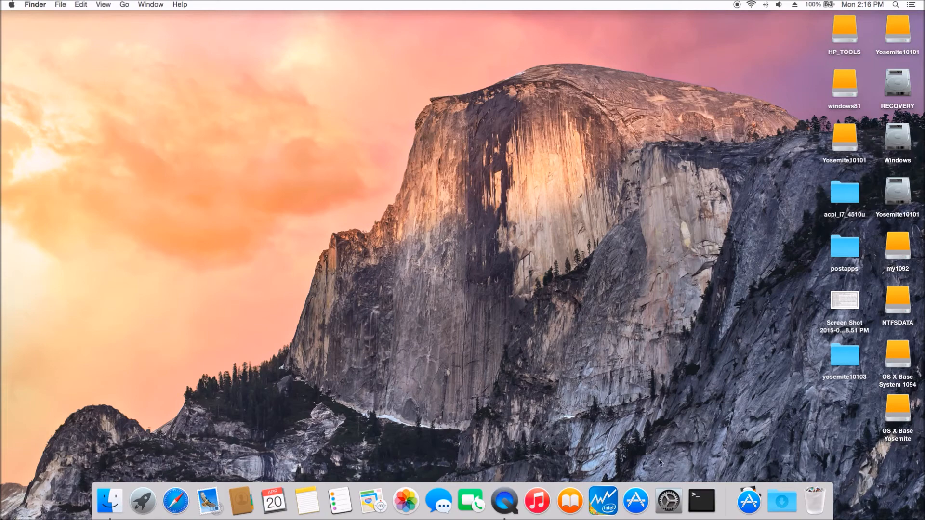
- Check the Displays pane in System Preferences and return to the overview
{"action": "left_click", "coordinate": [668, 501]}
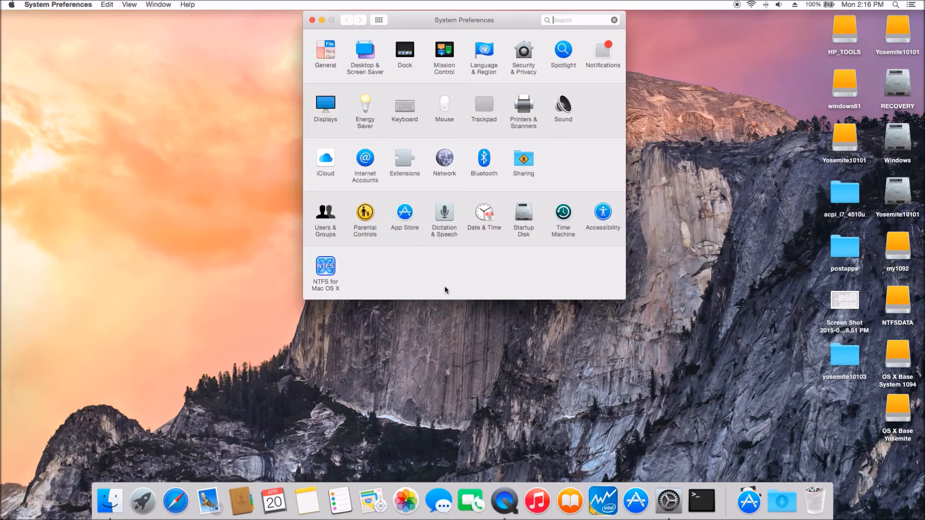
{"action": "left_click", "coordinate": [326, 104]}
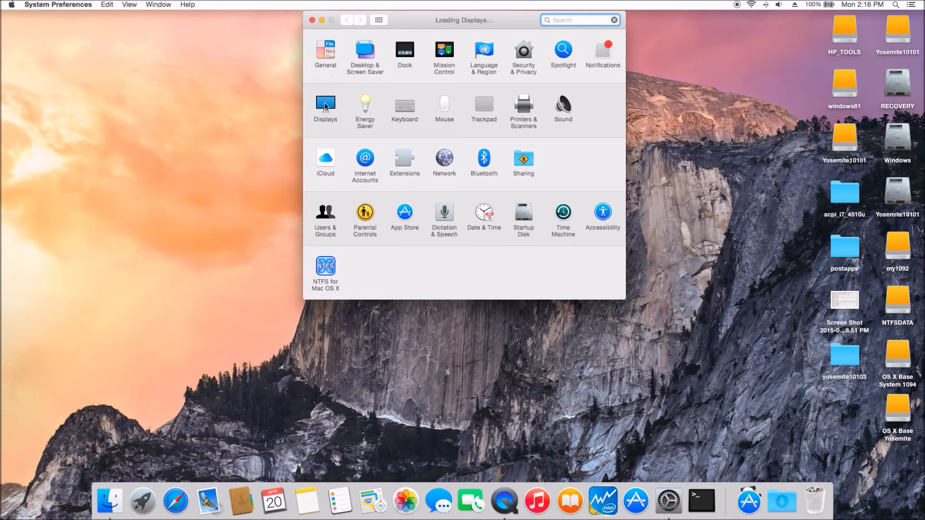
{"action": "left_click", "coordinate": [325, 106]}
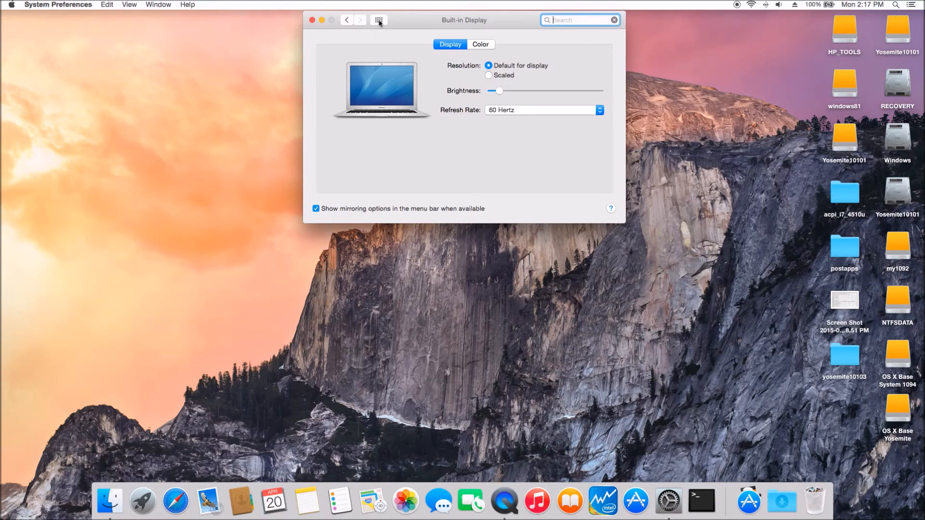
{"action": "left_click", "coordinate": [379, 20]}
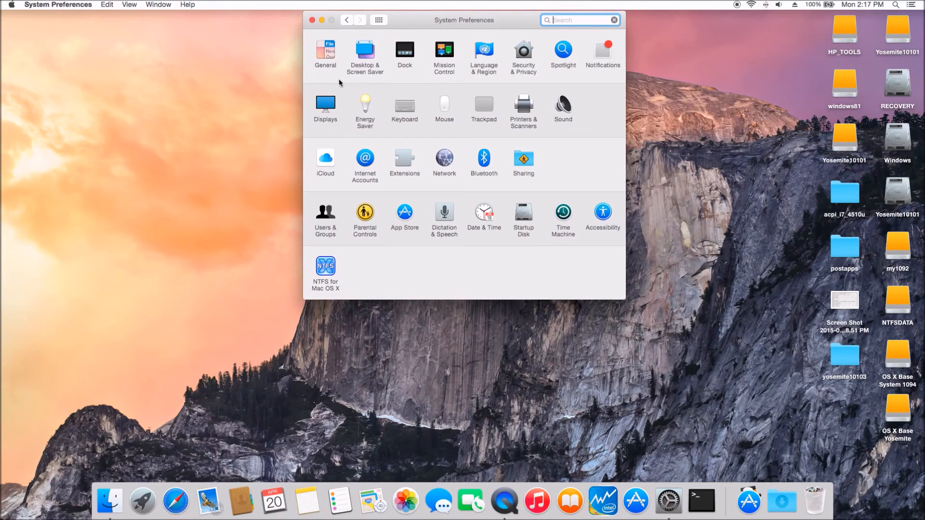
{"action": "mouse_move", "coordinate": [325, 108]}
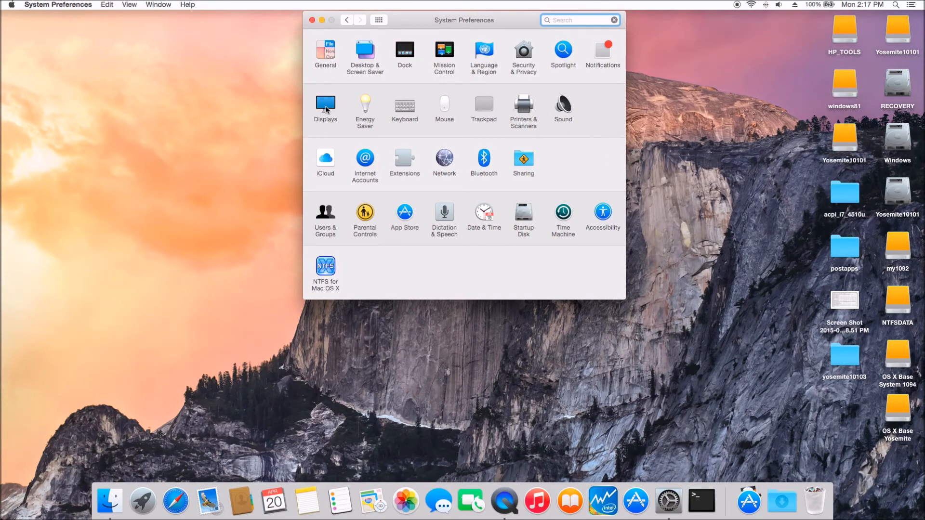
{"action": "mouse_move", "coordinate": [365, 109]}
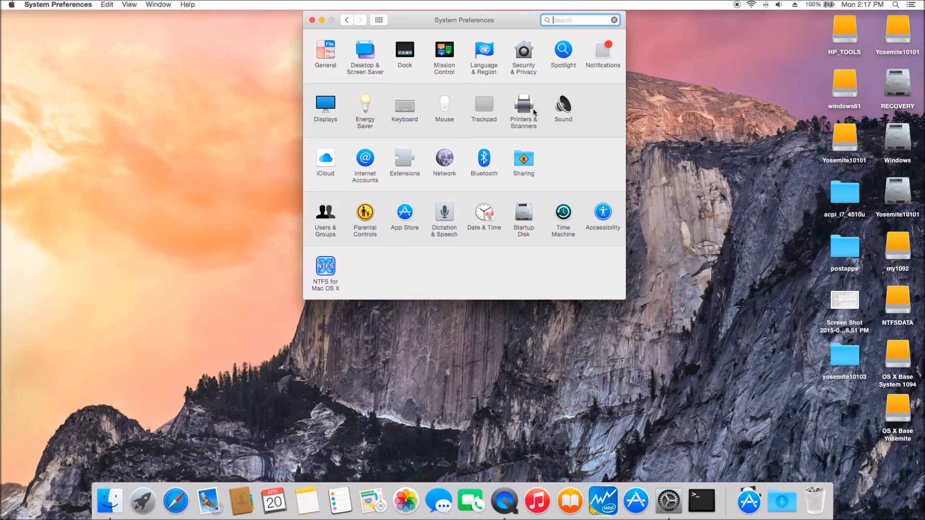
- Check the Sound pane, then show Bluetooth with the ARCTIC P253 BT headset connected
{"action": "left_click", "coordinate": [562, 108]}
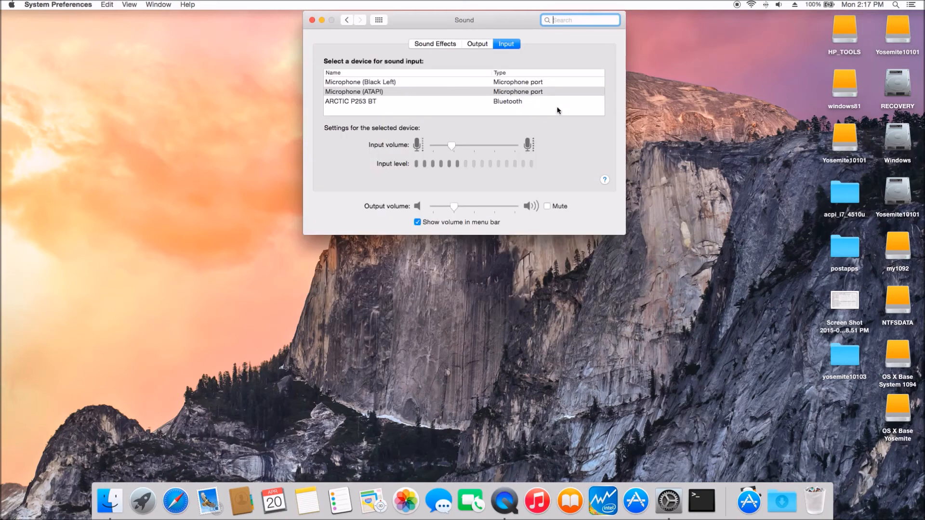
{"action": "mouse_move", "coordinate": [519, 116]}
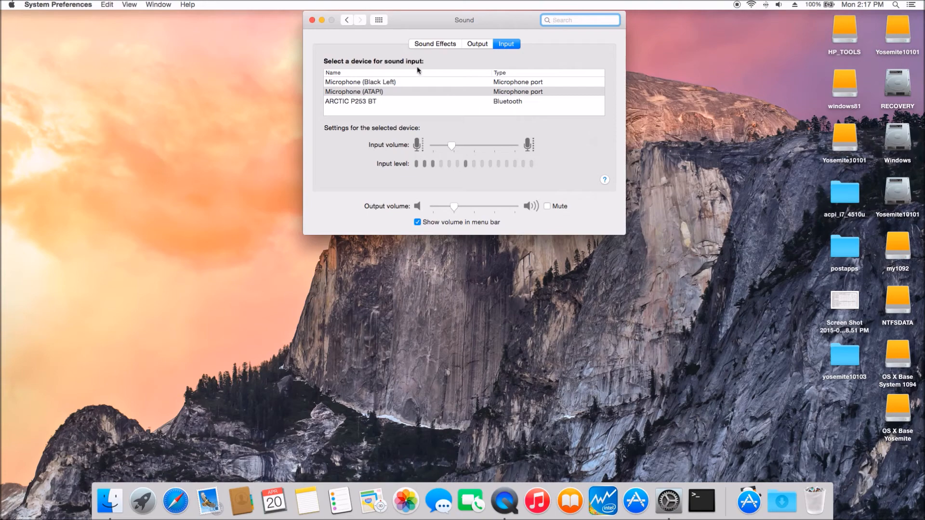
{"action": "mouse_move", "coordinate": [378, 19]}
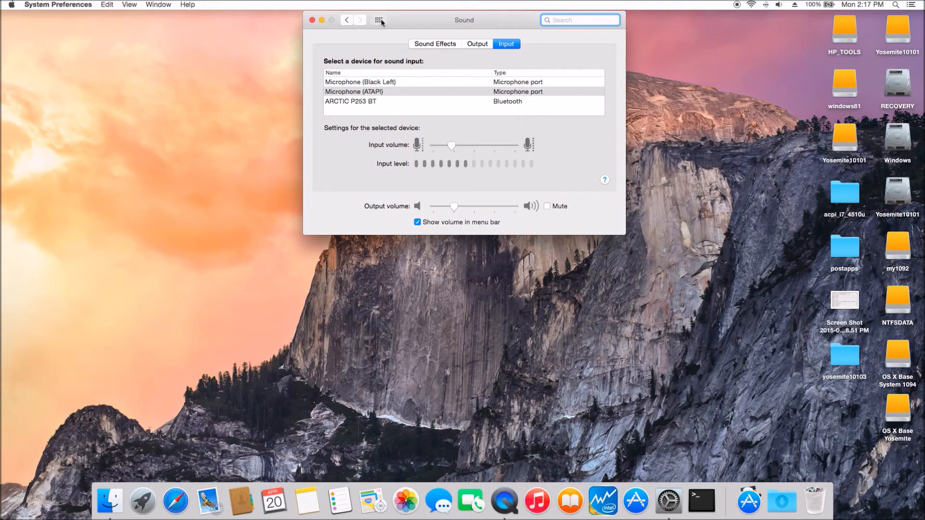
{"action": "left_click", "coordinate": [378, 19]}
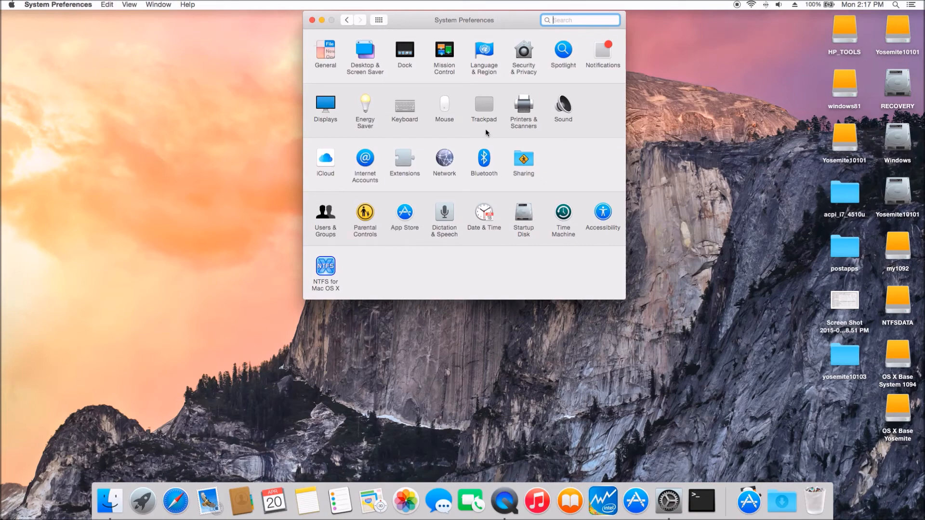
{"action": "left_click", "coordinate": [483, 159]}
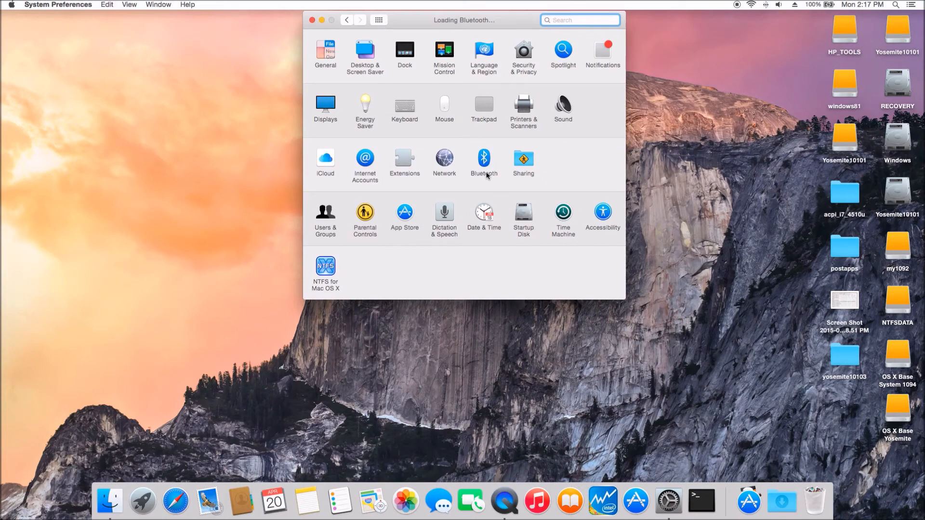
{"action": "left_click", "coordinate": [483, 160]}
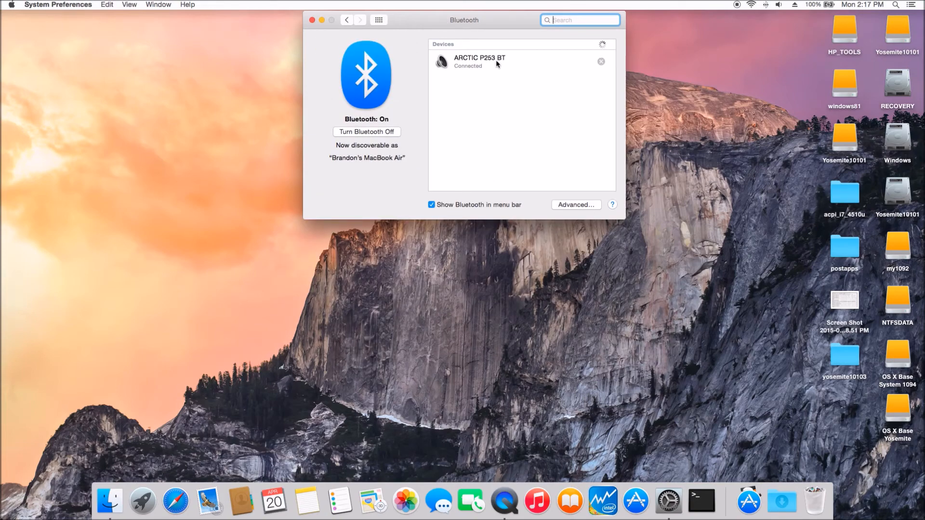
- In Desktop & Screen Saver, enable Change picture every 30 minutes
{"action": "left_click", "coordinate": [378, 19]}
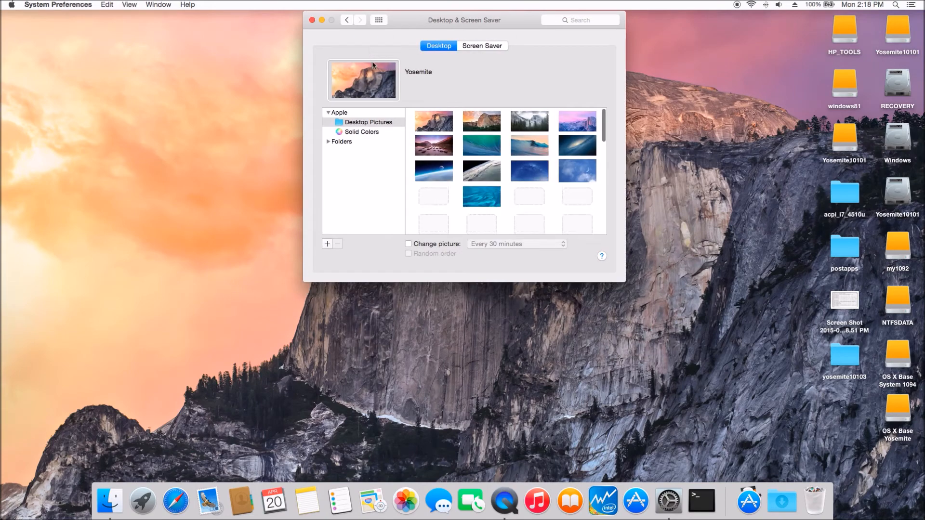
{"action": "left_click", "coordinate": [408, 243]}
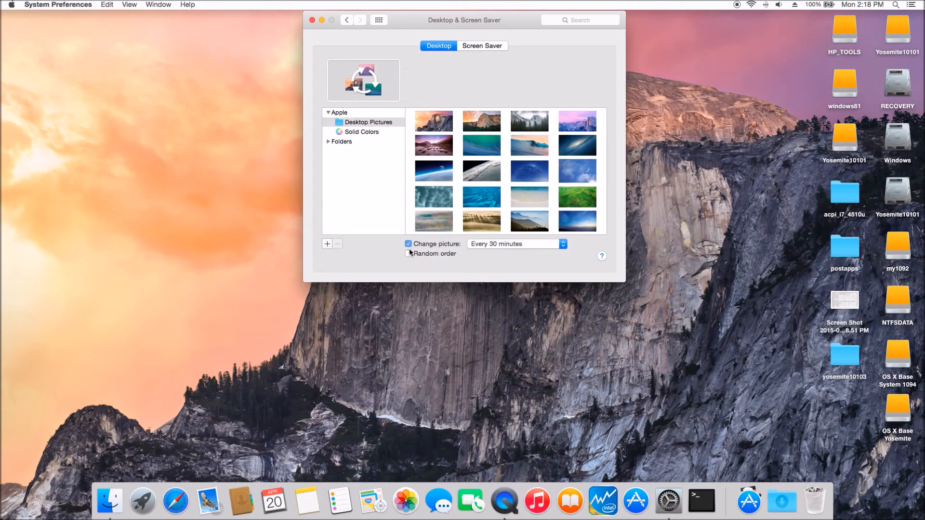
{"action": "left_click", "coordinate": [407, 253]}
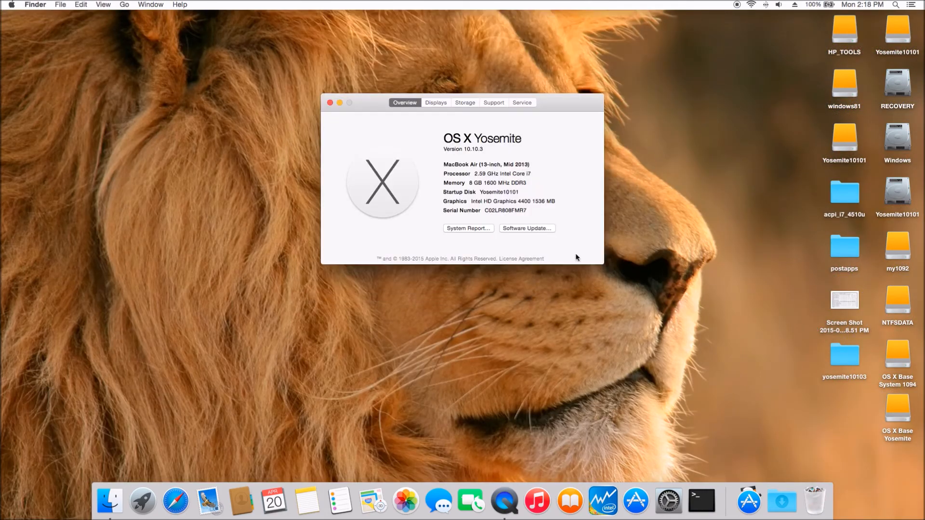
{"action": "mouse_move", "coordinate": [466, 151]}
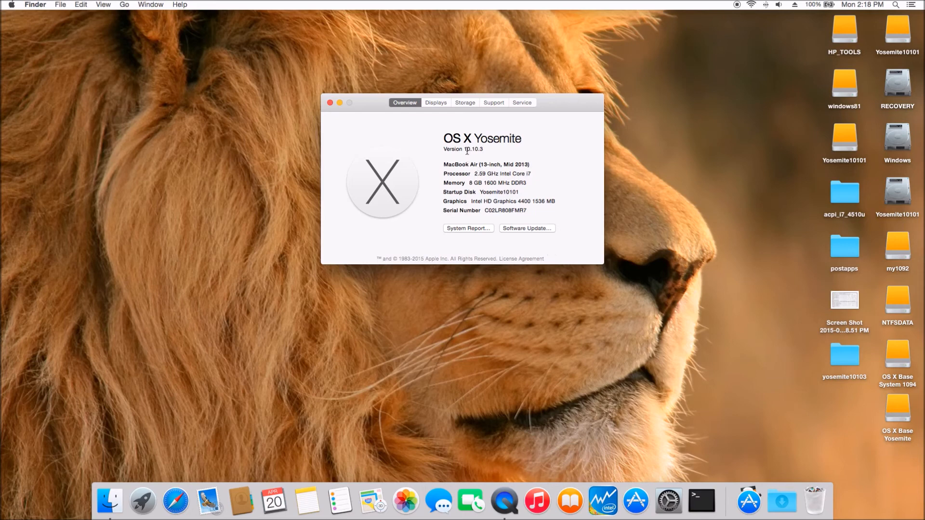
- Show build 14D136 in About This Mac and launch the System Report
{"action": "left_click", "coordinate": [472, 149]}
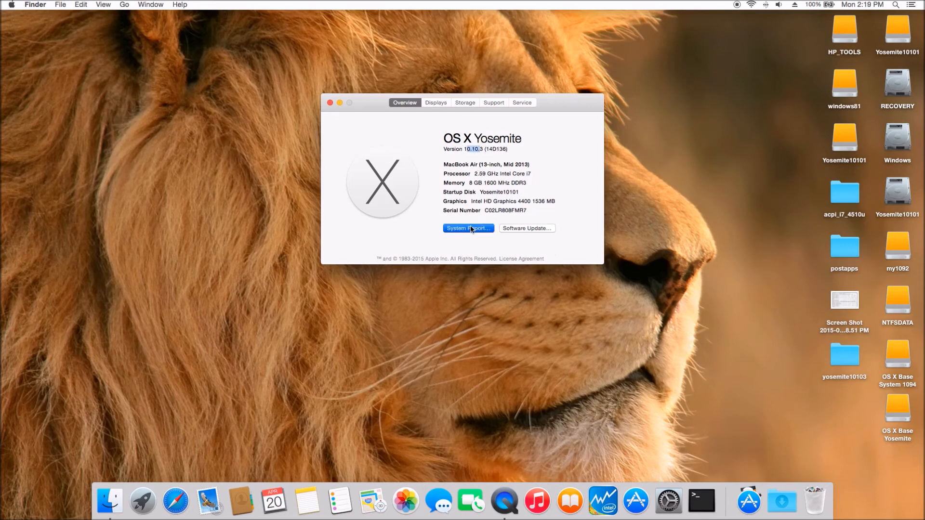
{"action": "left_click", "coordinate": [468, 228]}
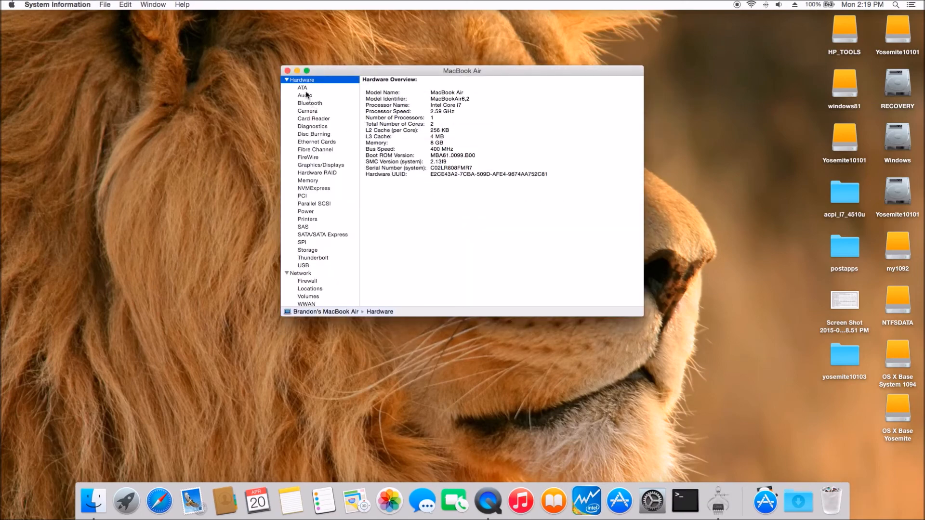
- Review the ATA, Bluetooth, Audio, Camera, Card Reader and Diagnostics sections of the hardware report
{"action": "left_click", "coordinate": [302, 95]}
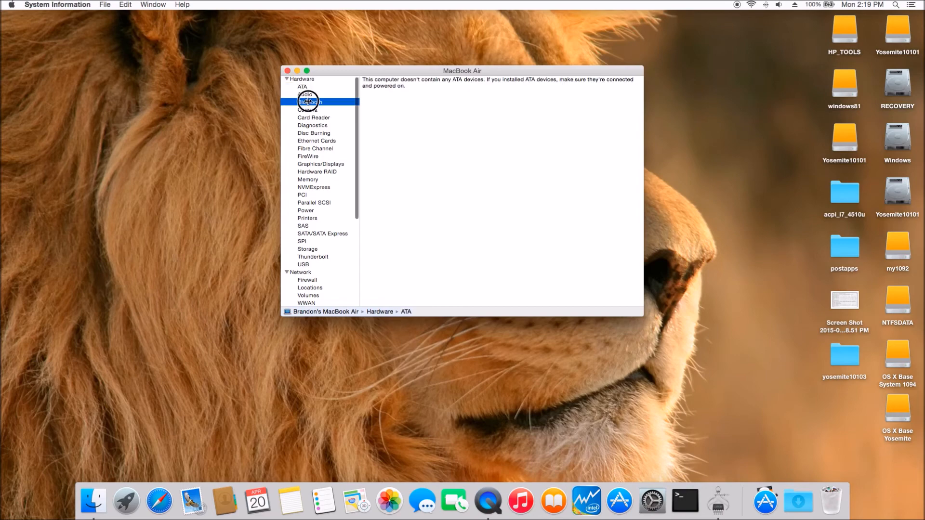
{"action": "left_click", "coordinate": [310, 101]}
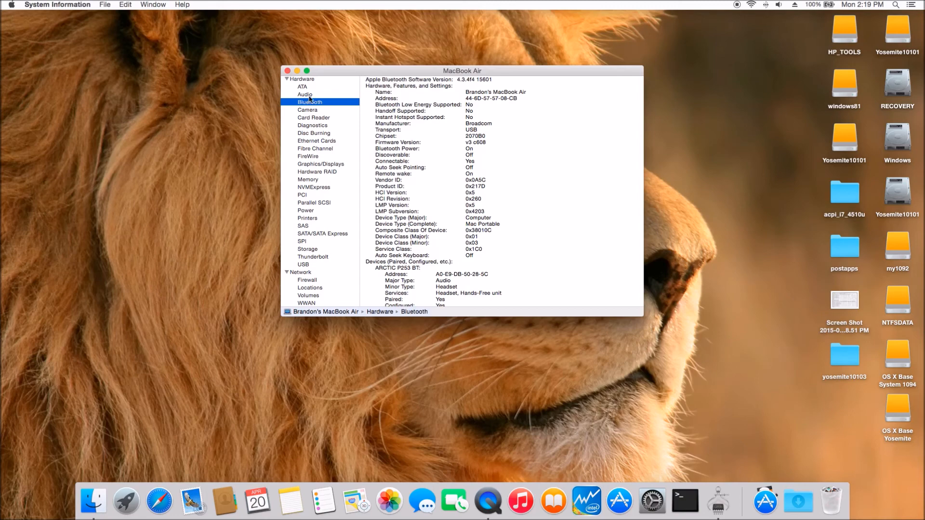
{"action": "left_click", "coordinate": [306, 95]}
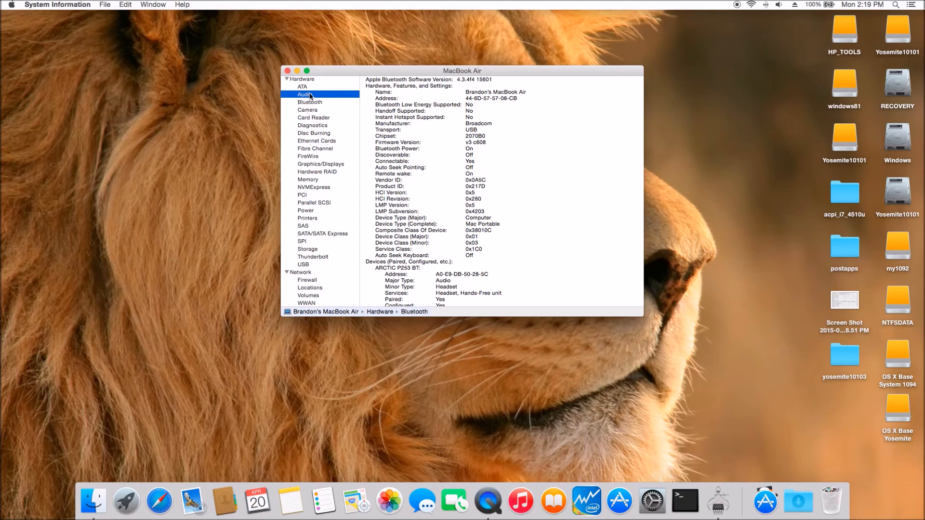
{"action": "left_click", "coordinate": [304, 94]}
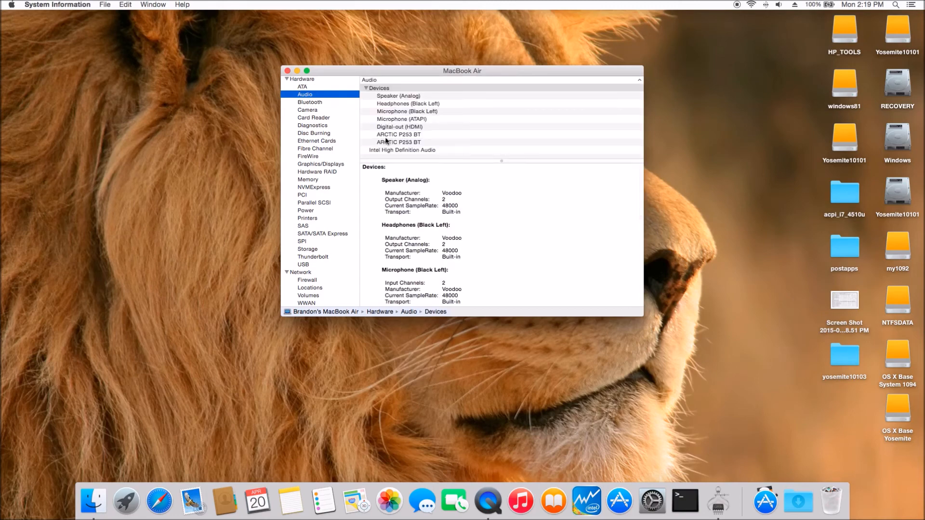
{"action": "mouse_move", "coordinate": [346, 136]}
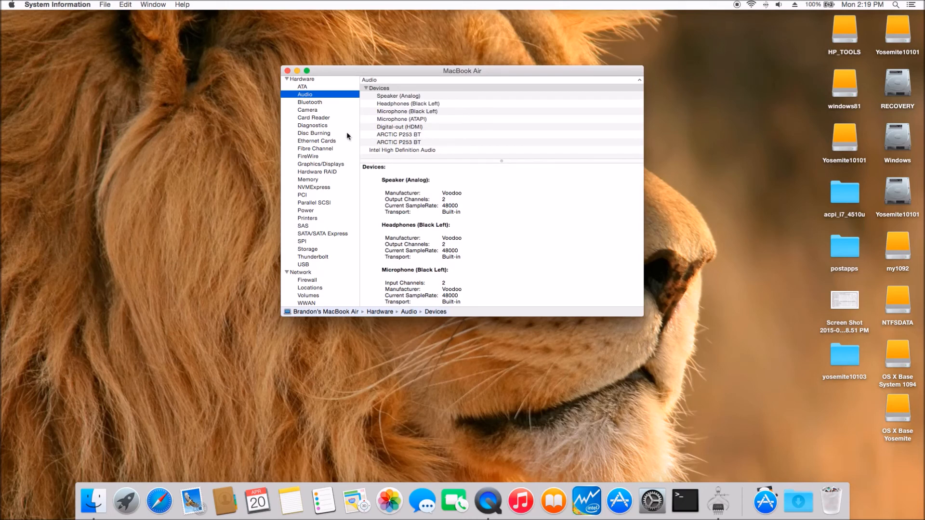
{"action": "left_click", "coordinate": [307, 110]}
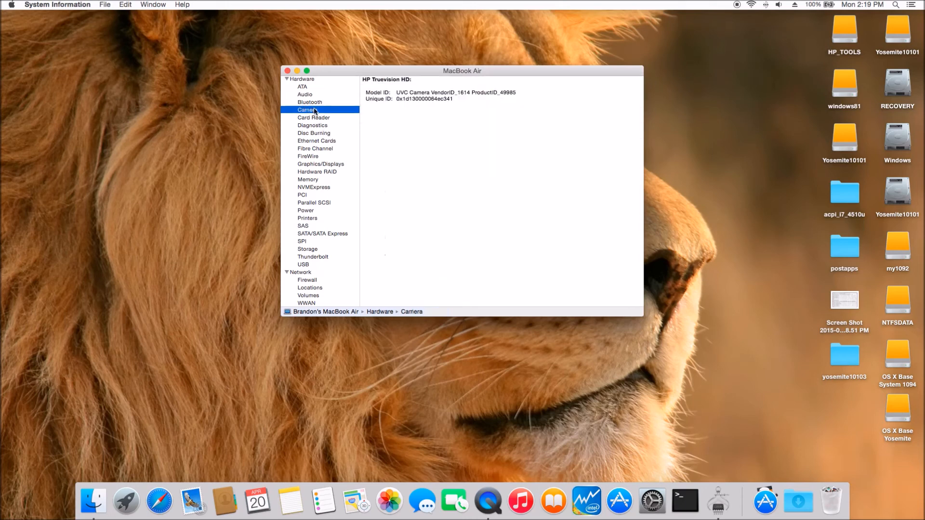
{"action": "left_click", "coordinate": [313, 117]}
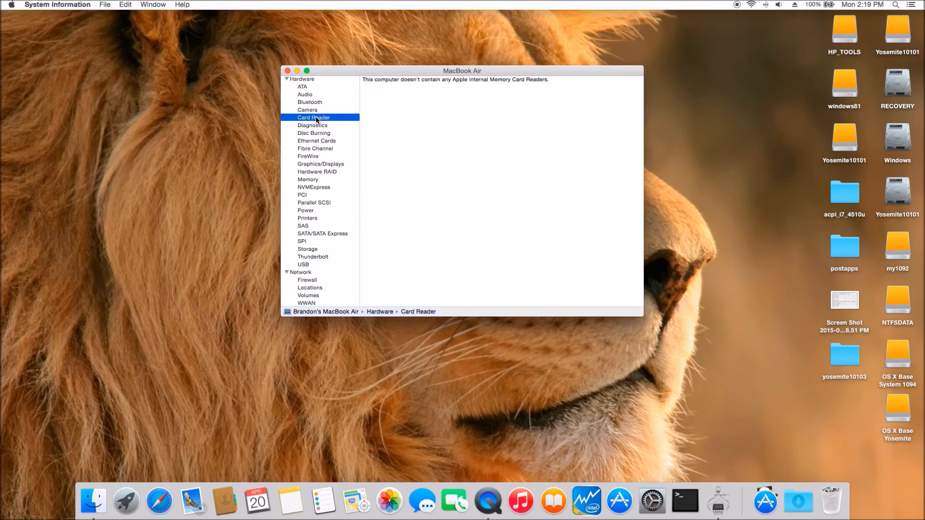
{"action": "left_click", "coordinate": [312, 125]}
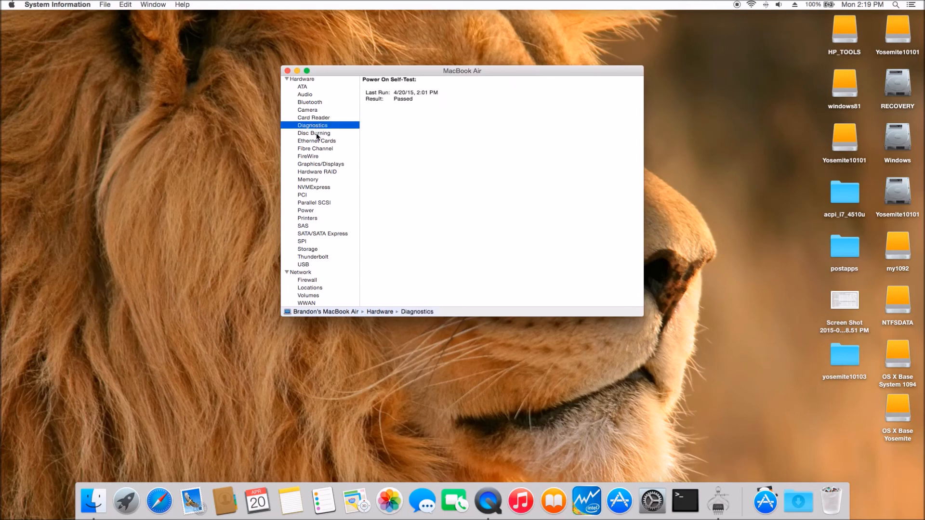
- Review the Ethernet, Graphics/Displays, Memory, Hardware RAID, Network and USB sections to confirm drivers work
{"action": "left_click", "coordinate": [317, 140]}
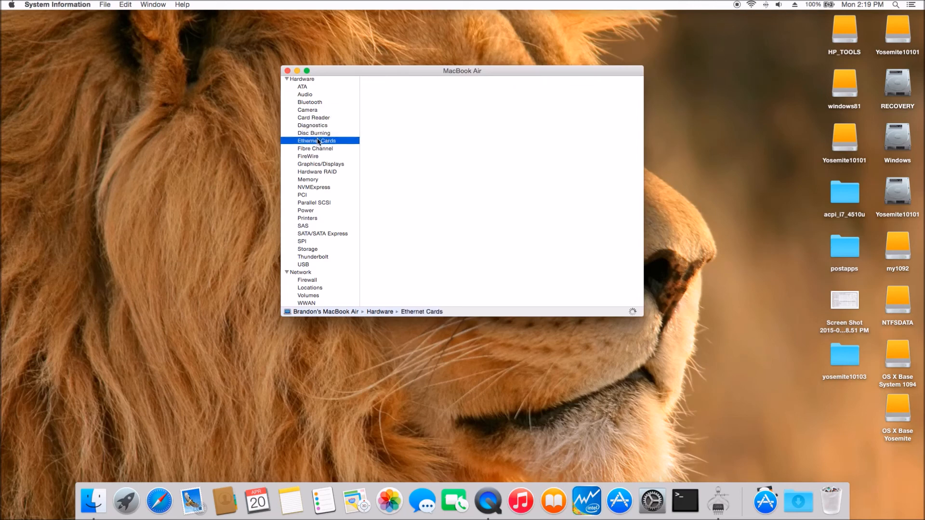
{"action": "left_click", "coordinate": [317, 140]}
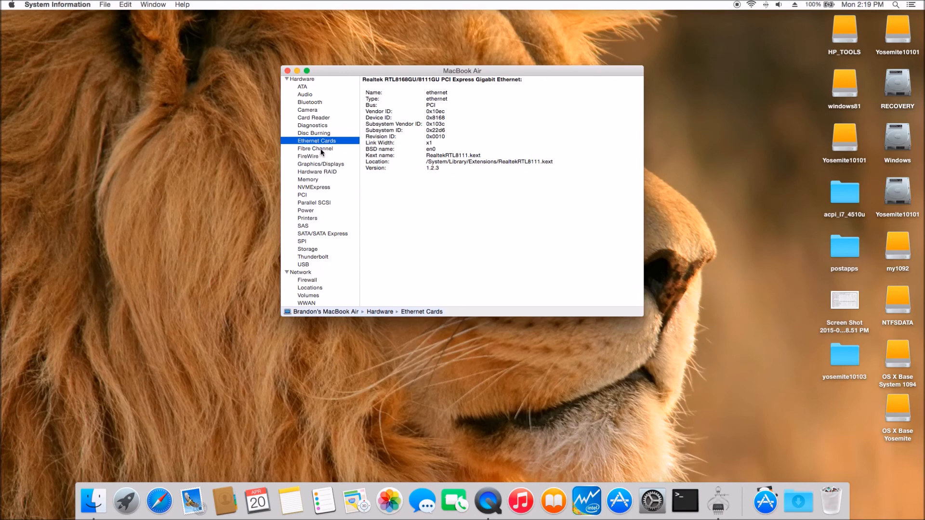
{"action": "mouse_move", "coordinate": [318, 177]}
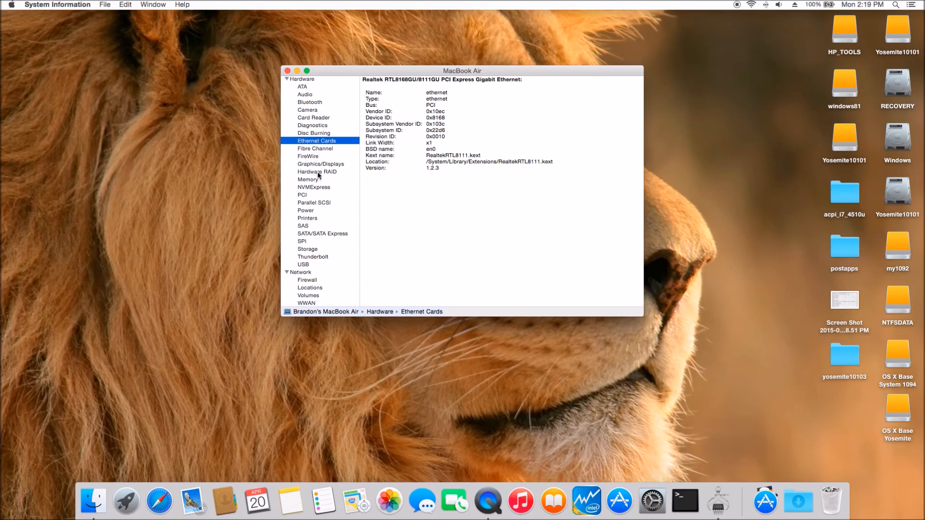
{"action": "left_click", "coordinate": [320, 163]}
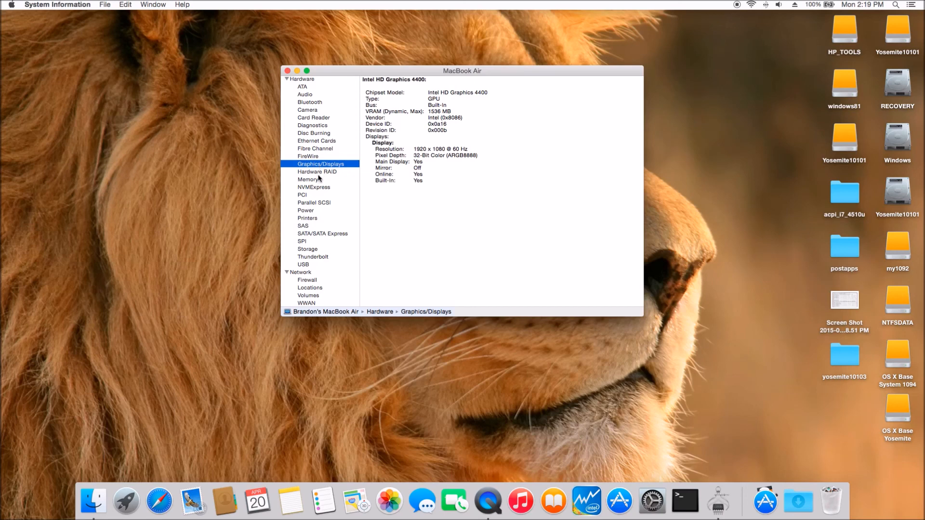
{"action": "left_click", "coordinate": [307, 176]}
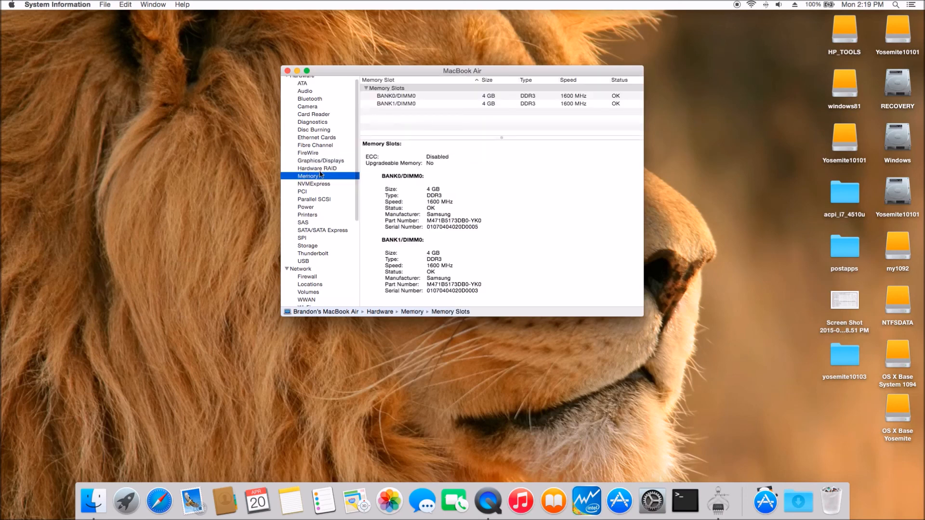
{"action": "left_click", "coordinate": [317, 168]}
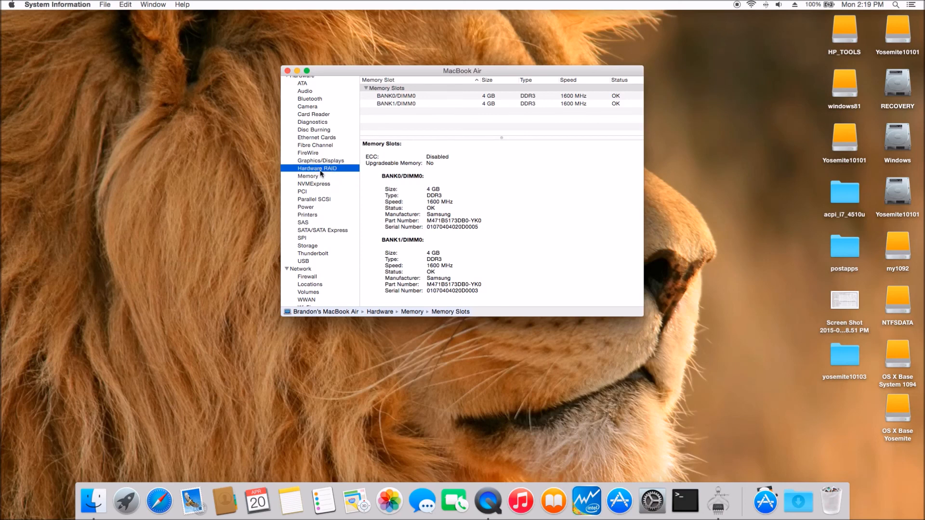
{"action": "left_click", "coordinate": [317, 168]}
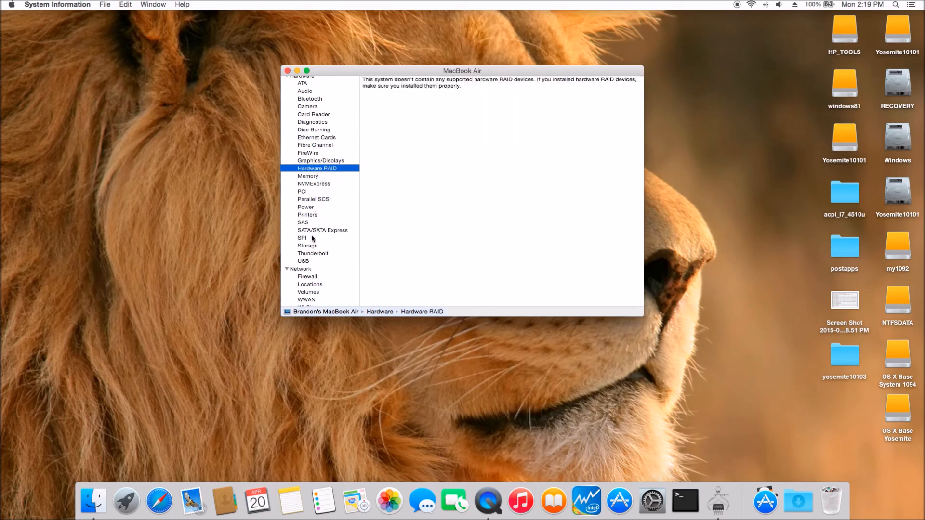
{"action": "mouse_move", "coordinate": [305, 275]}
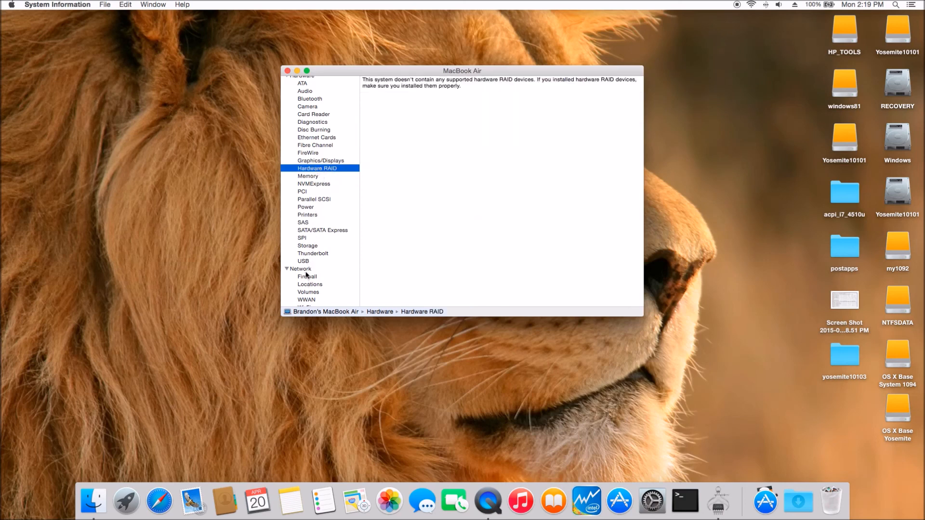
{"action": "left_click", "coordinate": [303, 258]}
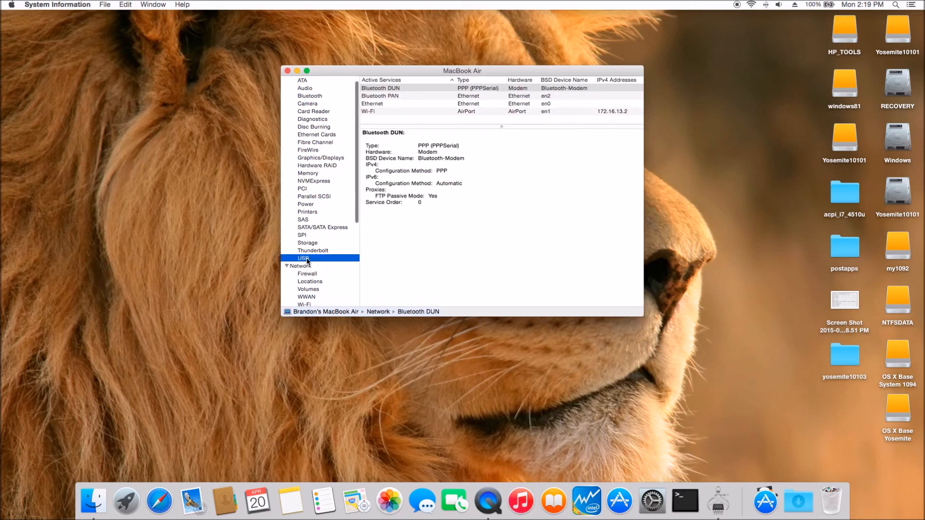
{"action": "left_click", "coordinate": [303, 258]}
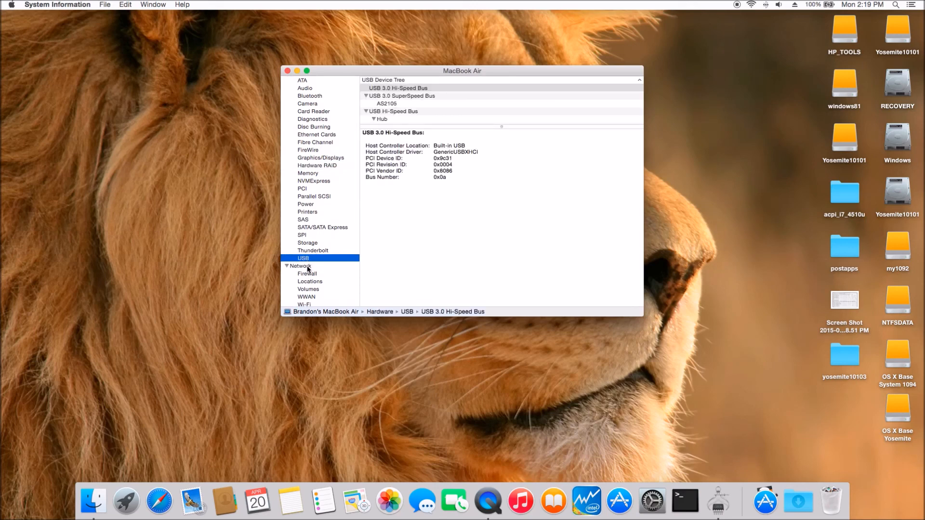
{"action": "mouse_move", "coordinate": [305, 307]}
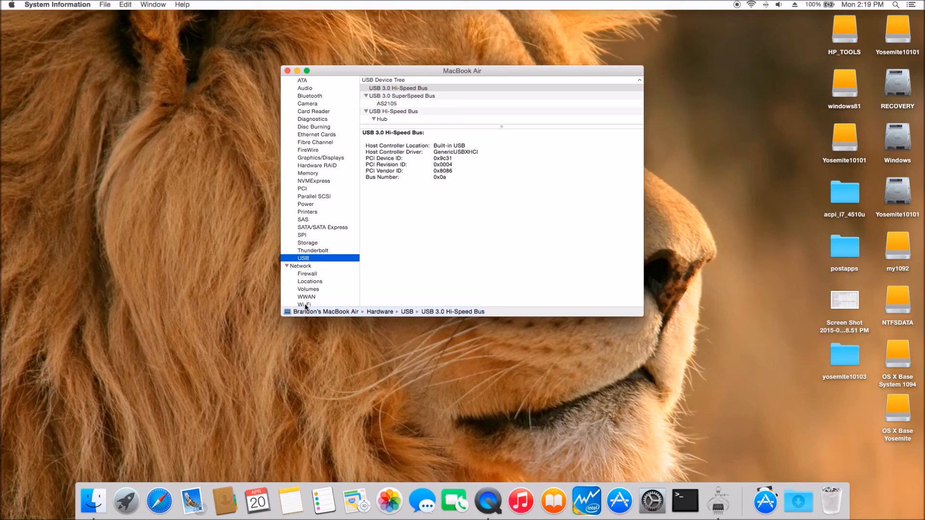